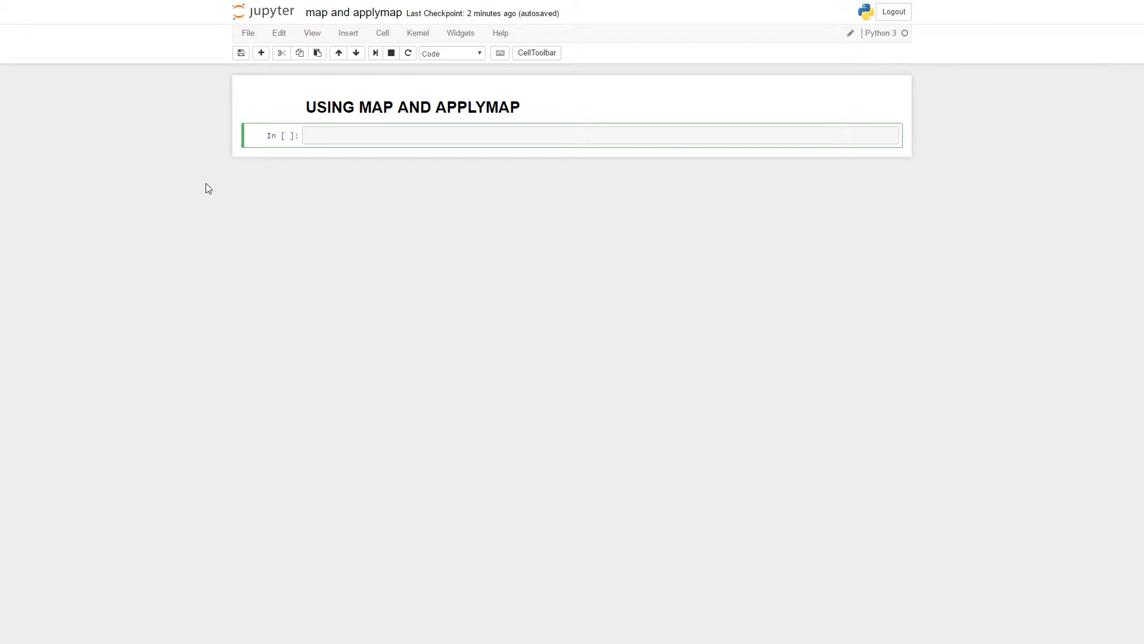
- Import pandas as pd and numpy as np, then create and show df=pd.DataFrame(np.random.randn(3,3))
left_click(599, 136)
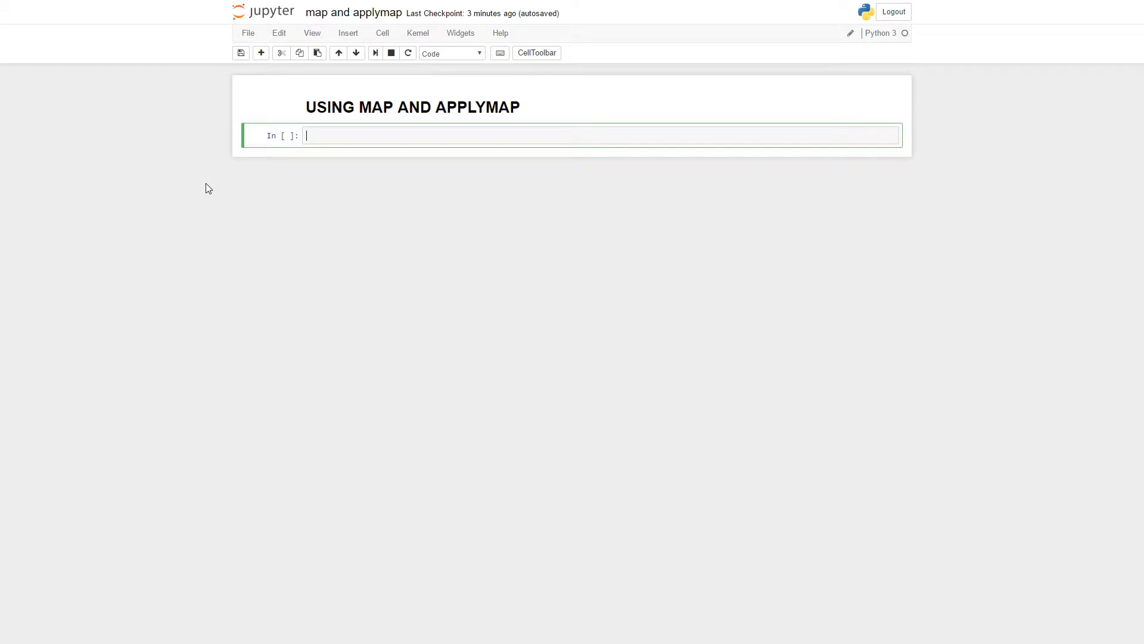
type("imp")
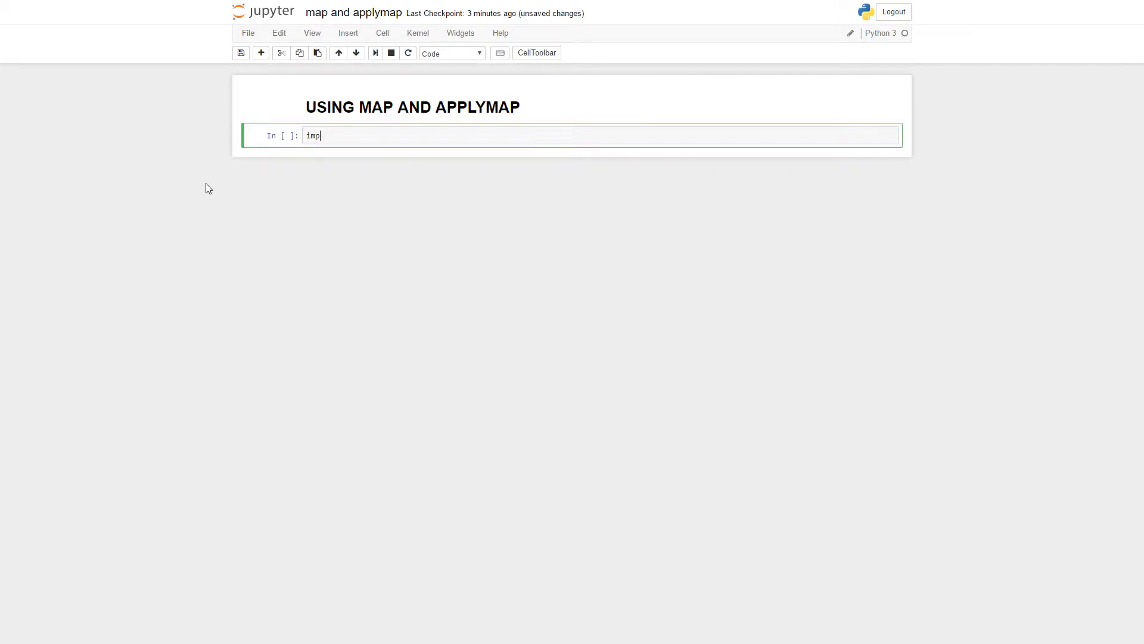
type("ort pan")
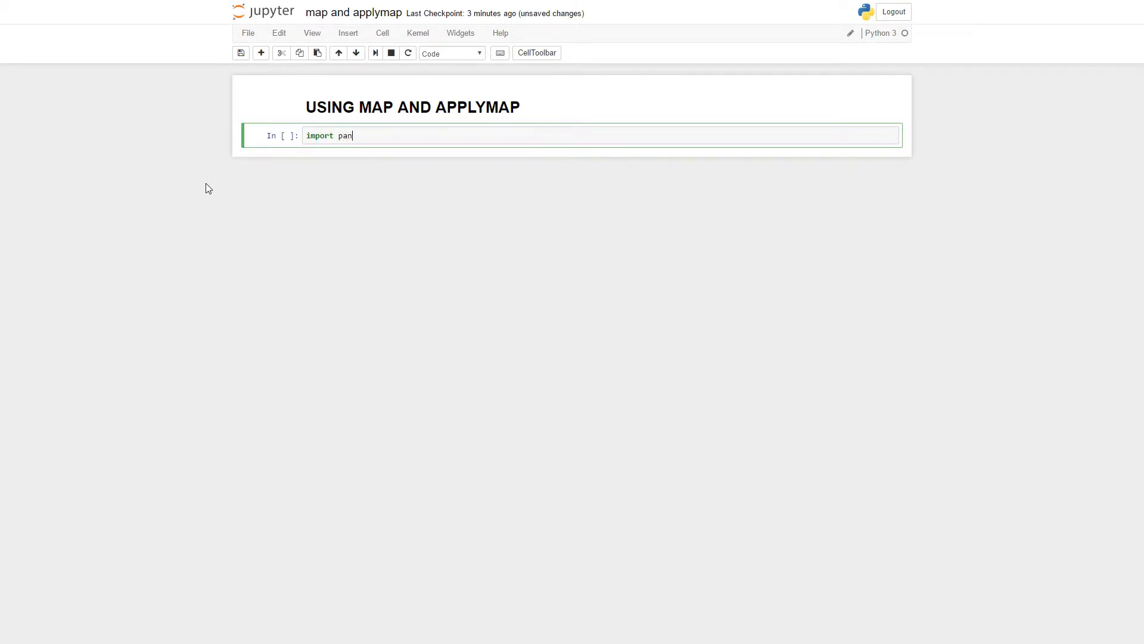
type("das as")
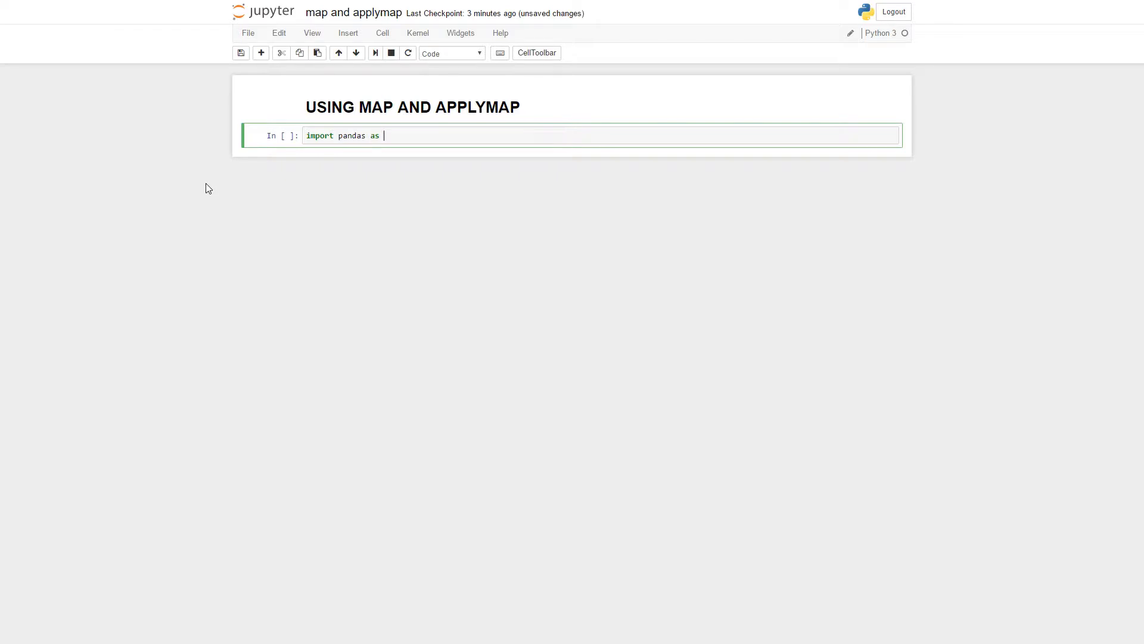
type("pd")
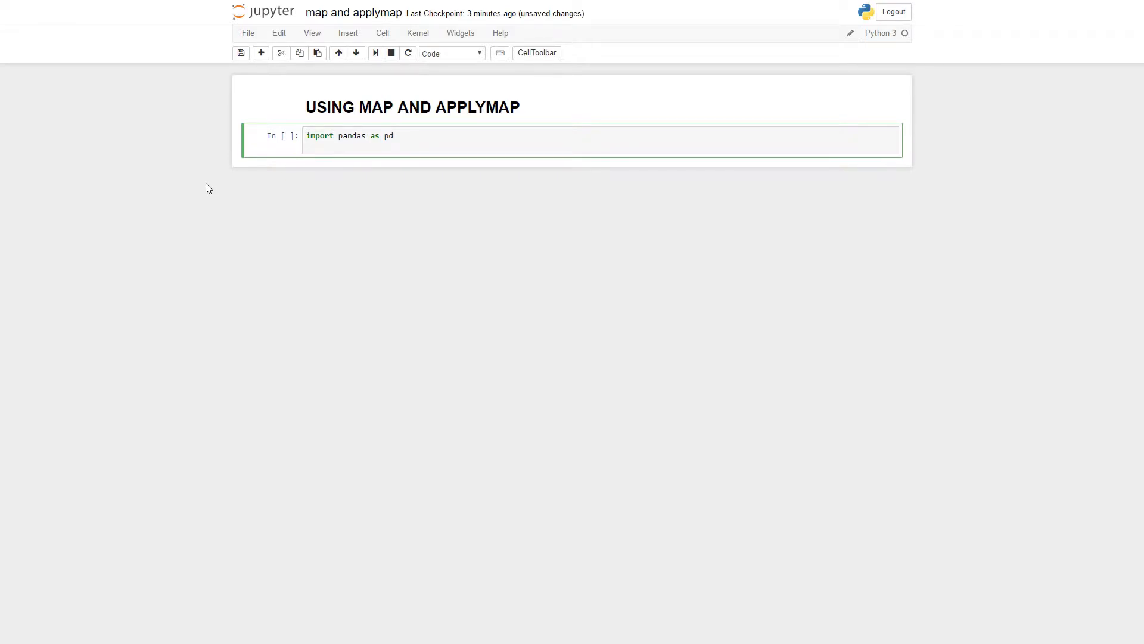
type("import nu")
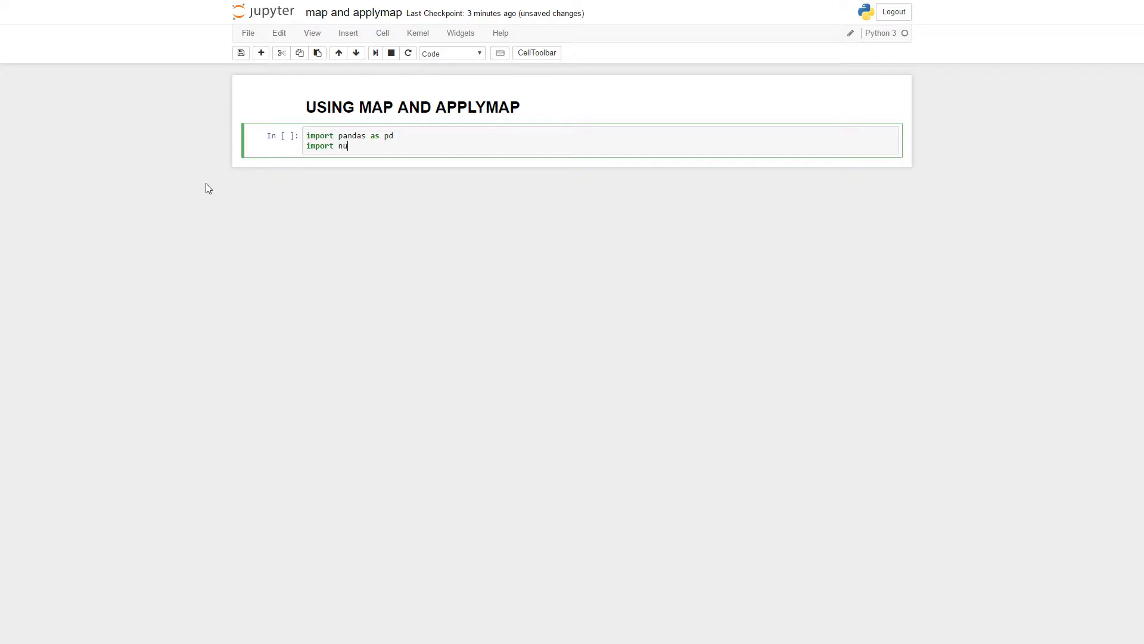
type("mpy as n")
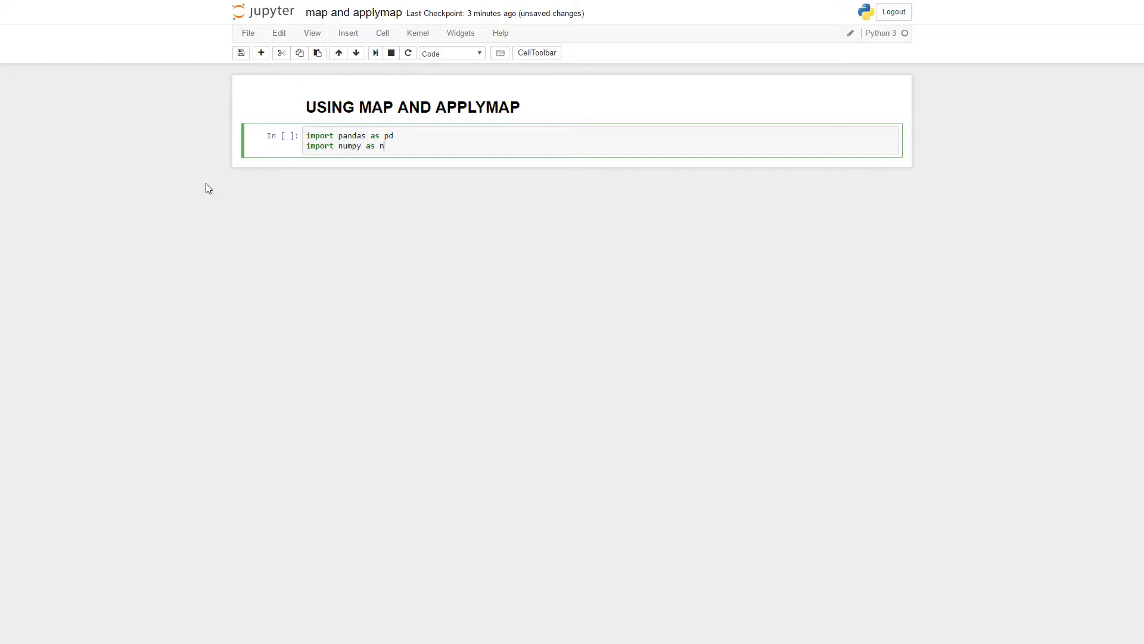
key("Shift+Enter")
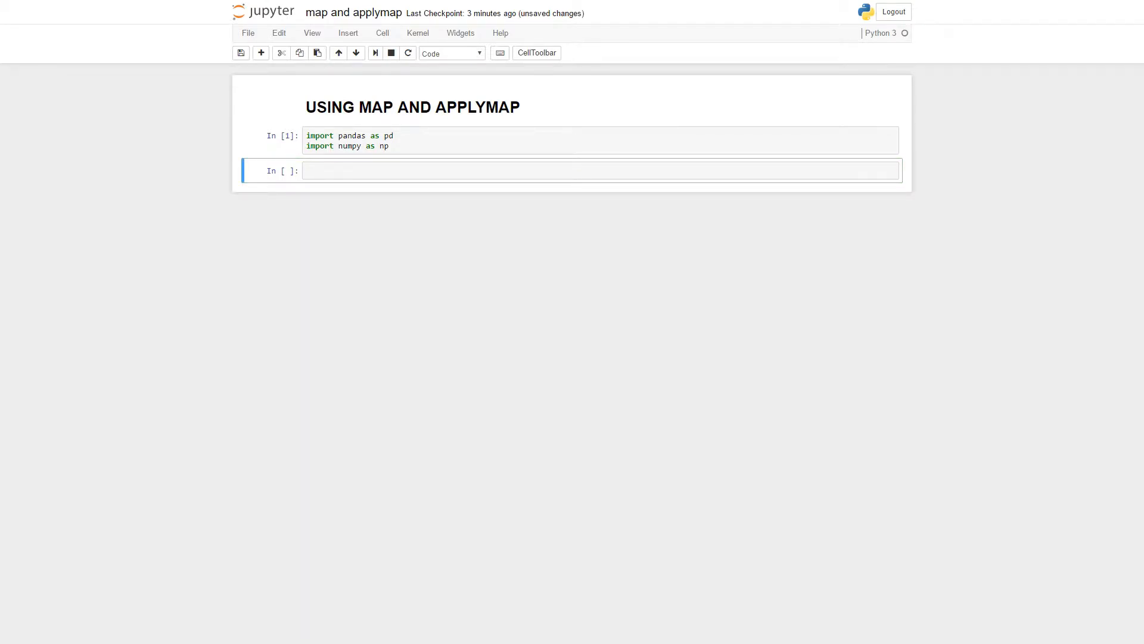
type("df=pd.DataFrame(np.random.randn(3,3))")
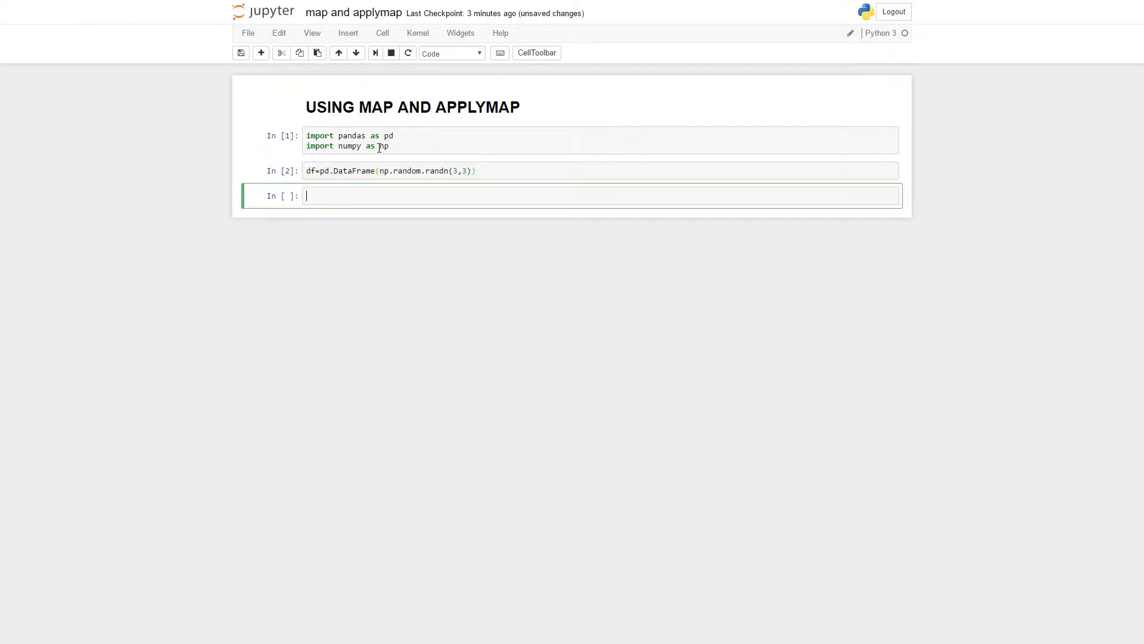
type("df")
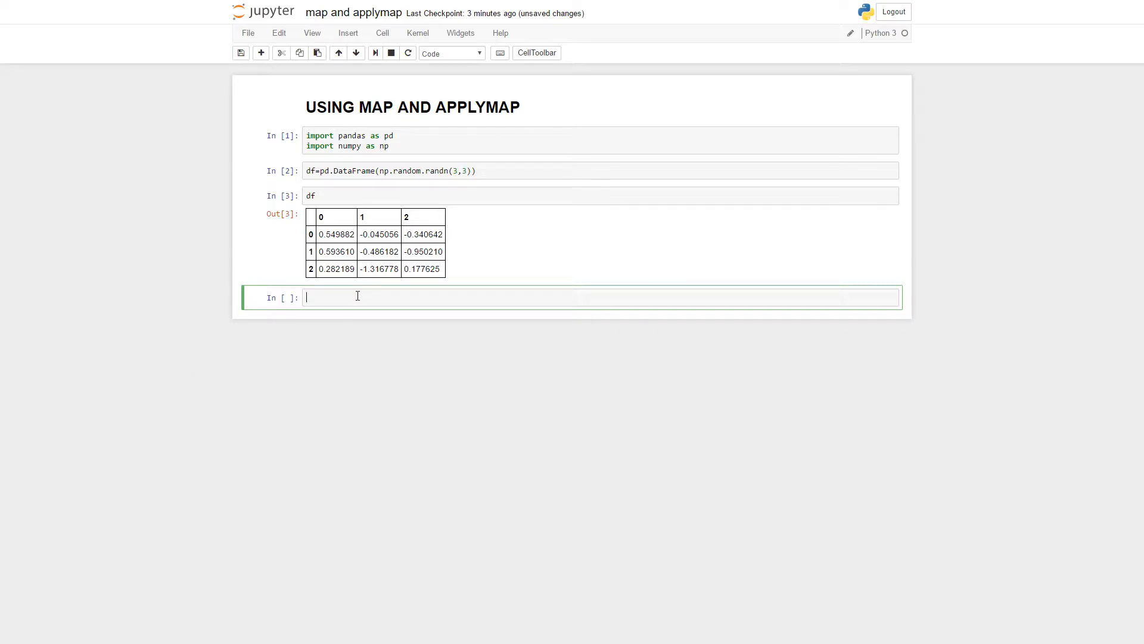
- Define add1(x) returning x+1 and test it with add1(3)
type("def add")
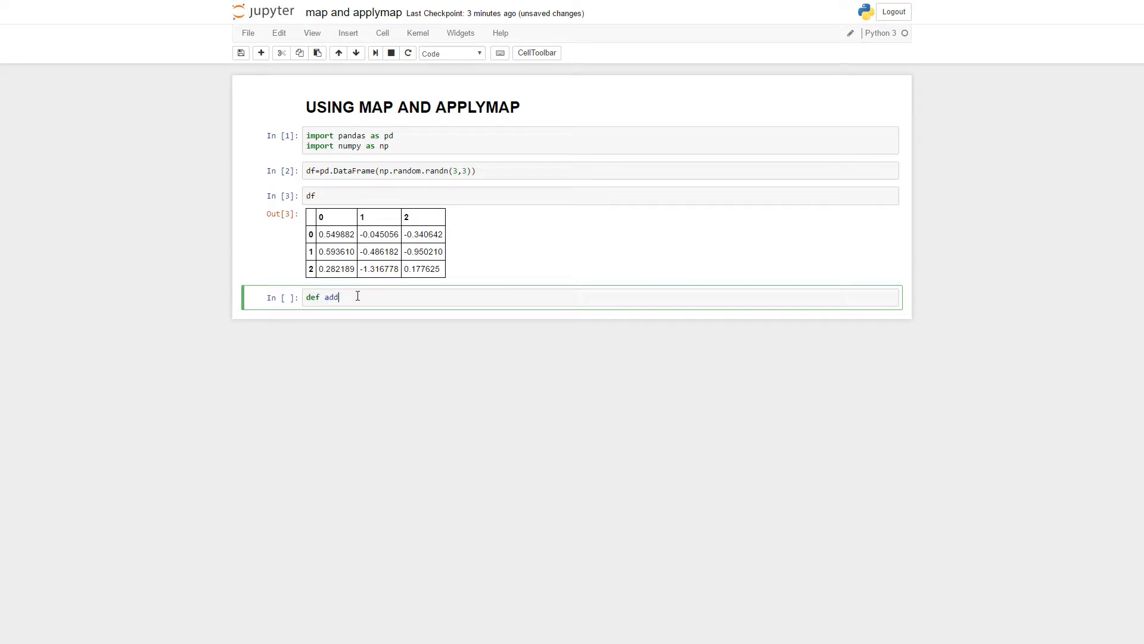
type("1()")
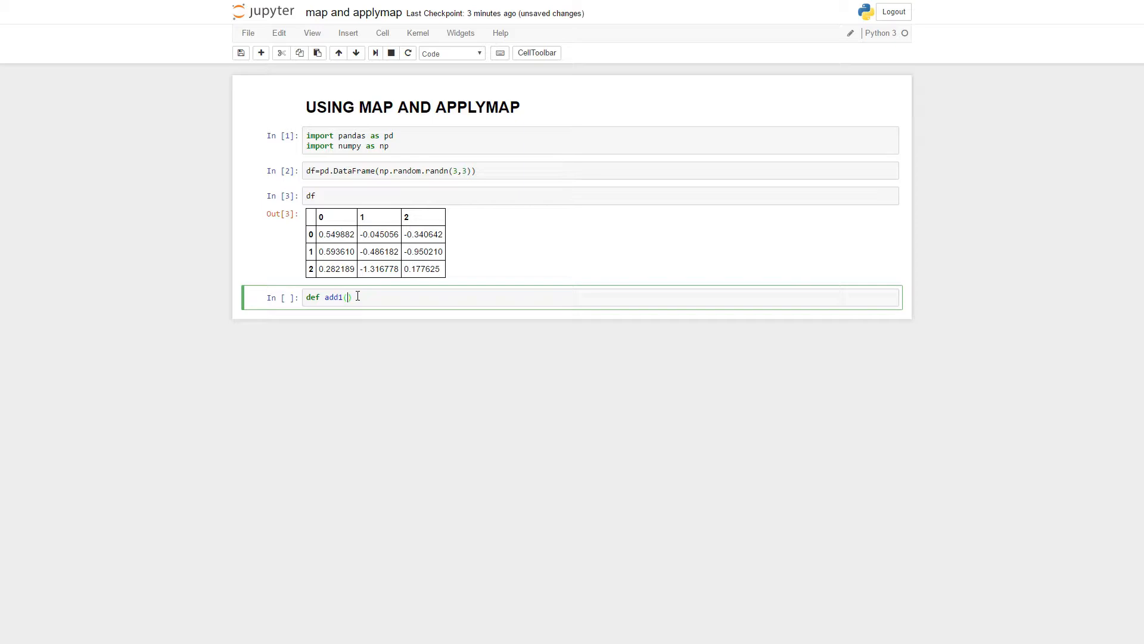
type("x)")
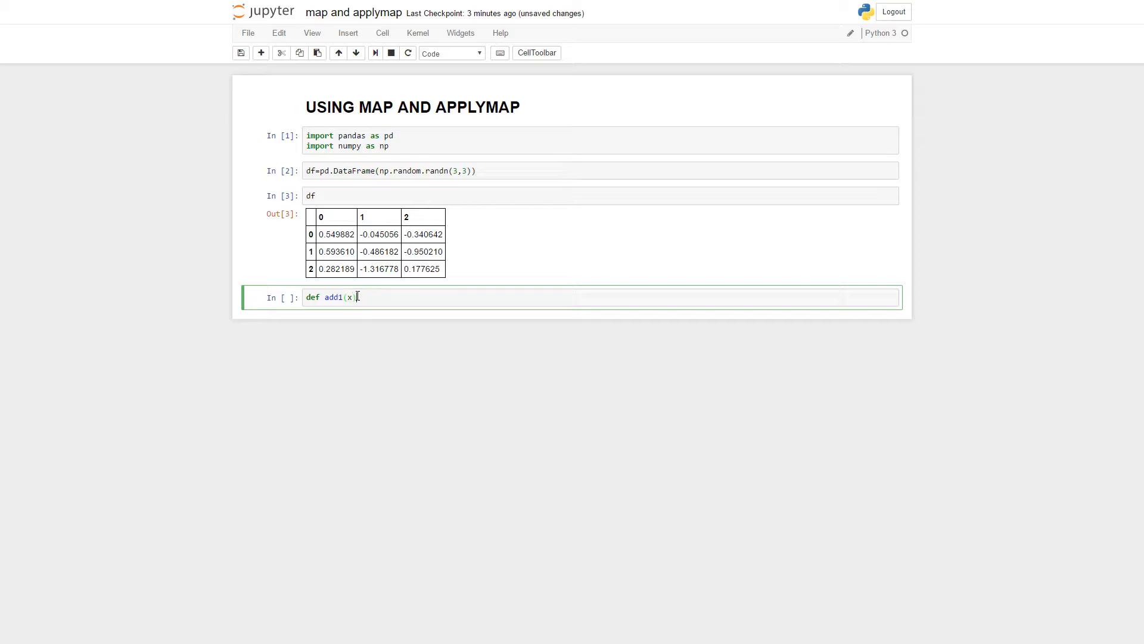
key("Enter")
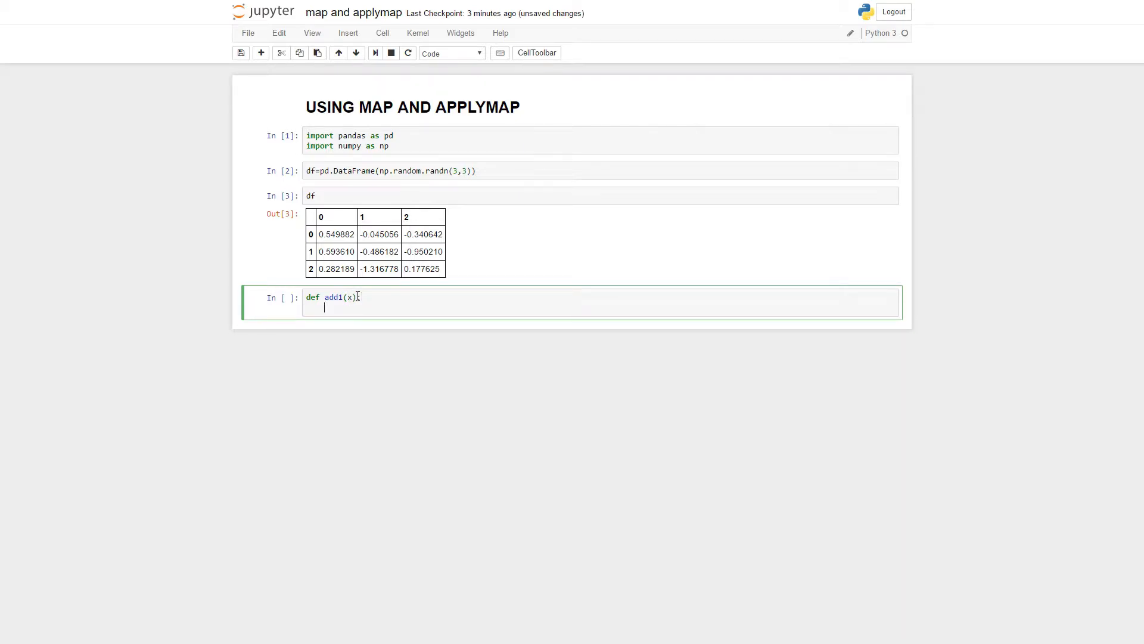
type("return x+1")
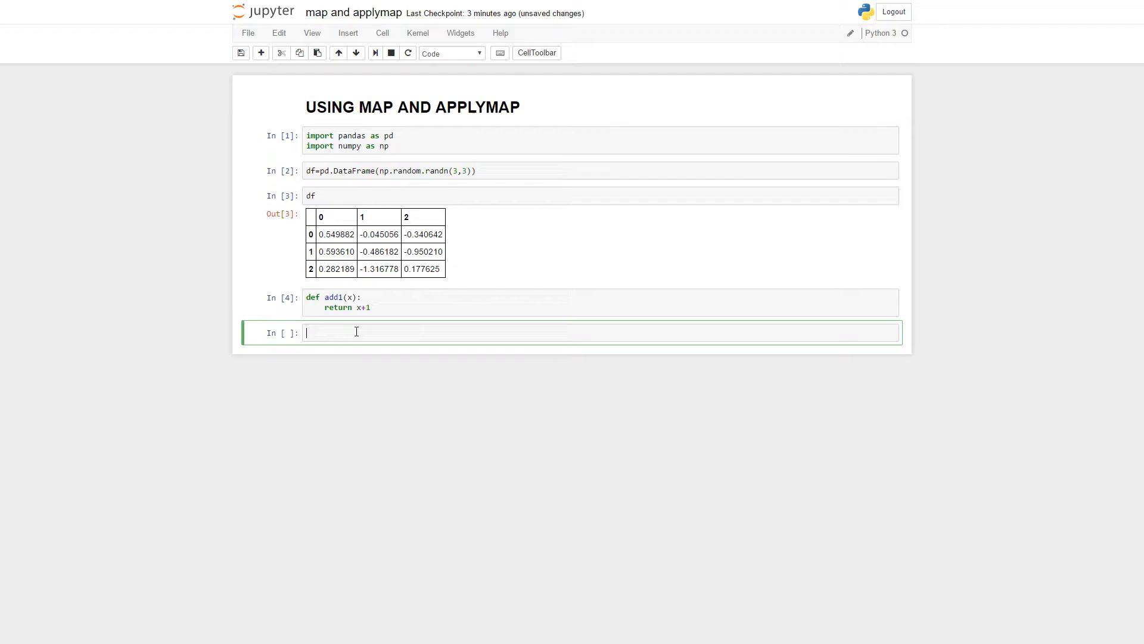
type("add1(3")
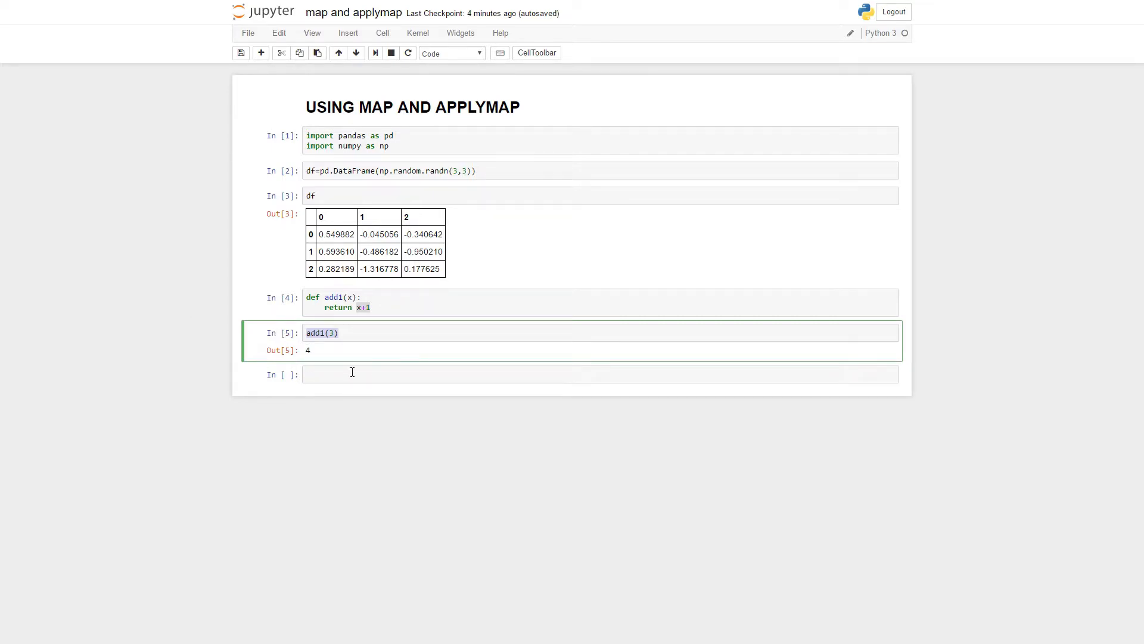
- Run df.applymap(add1) to increase every value of df by one
type("df")
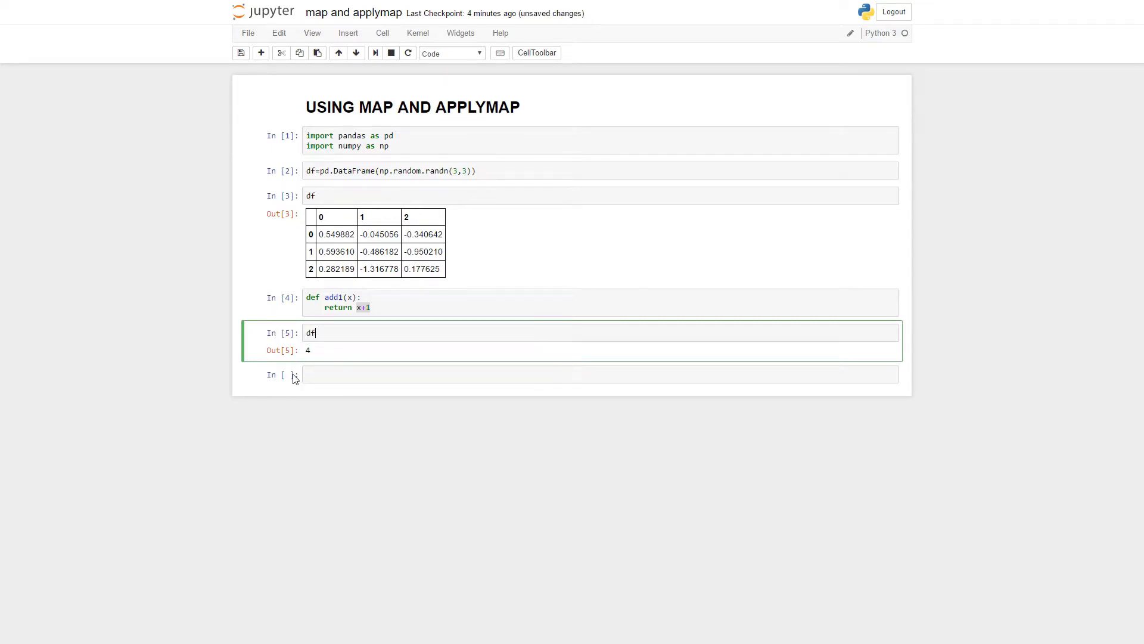
type(".ap")
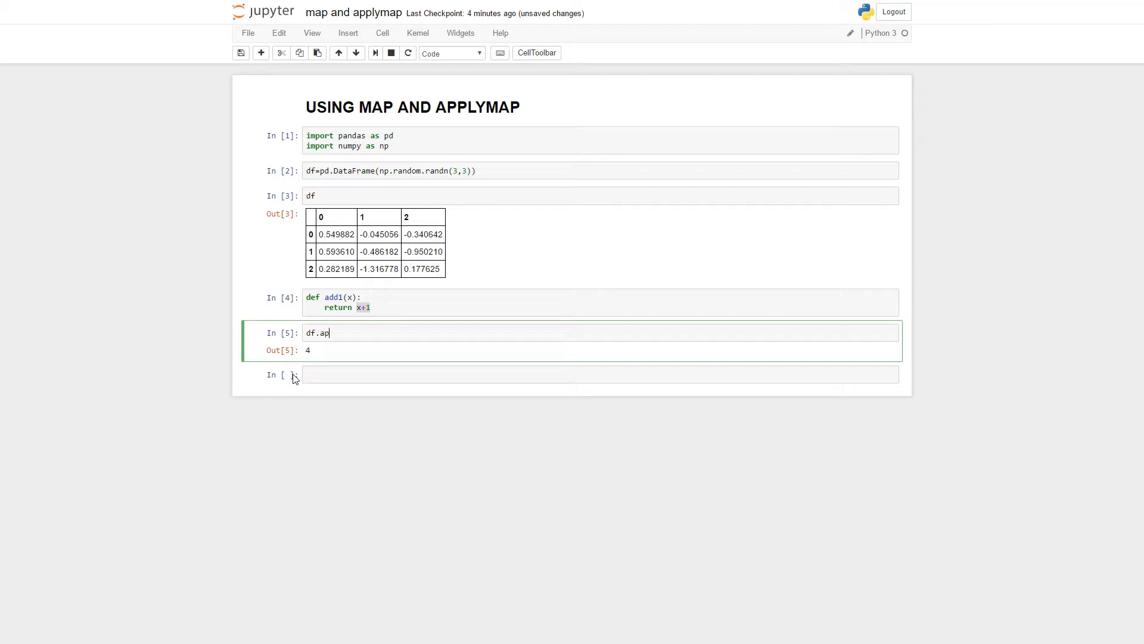
type("plymap")
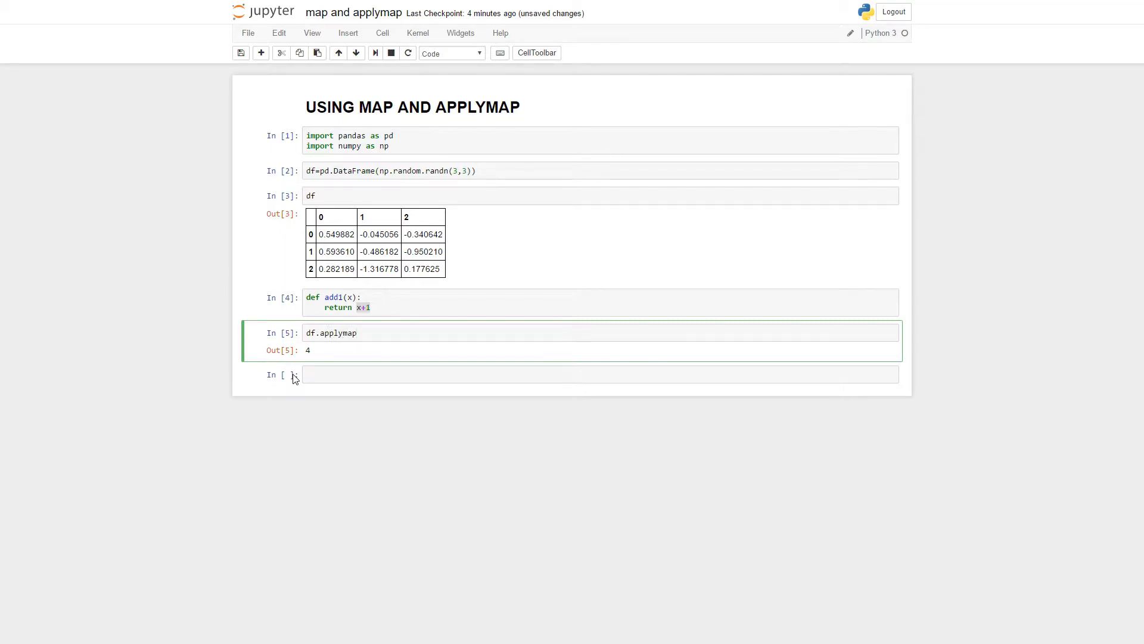
type("(add1)")
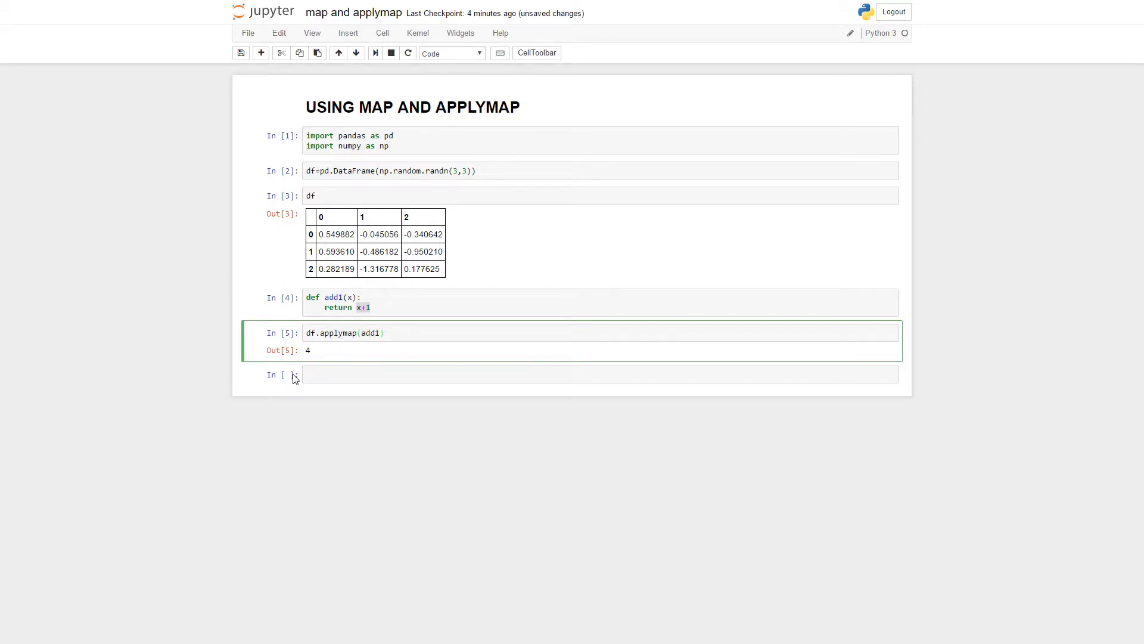
key("Shift+Enter")
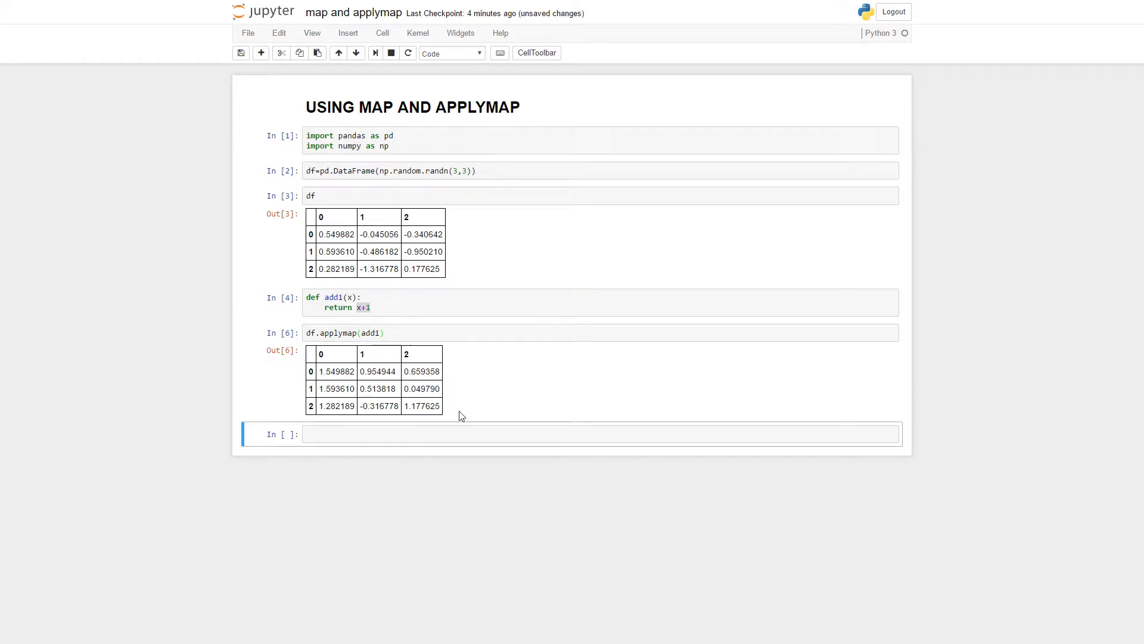
left_click_drag(343, 371, 440, 406)
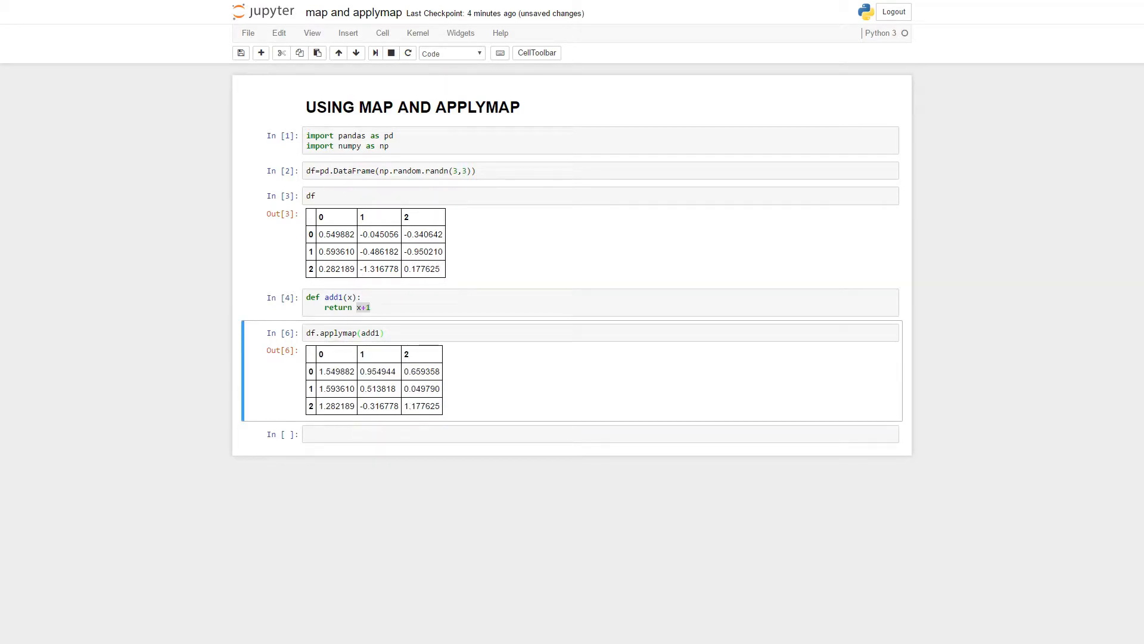
- Run df.applymap(lambda x:x+1) in the empty cell below the previous result
left_click(589, 436)
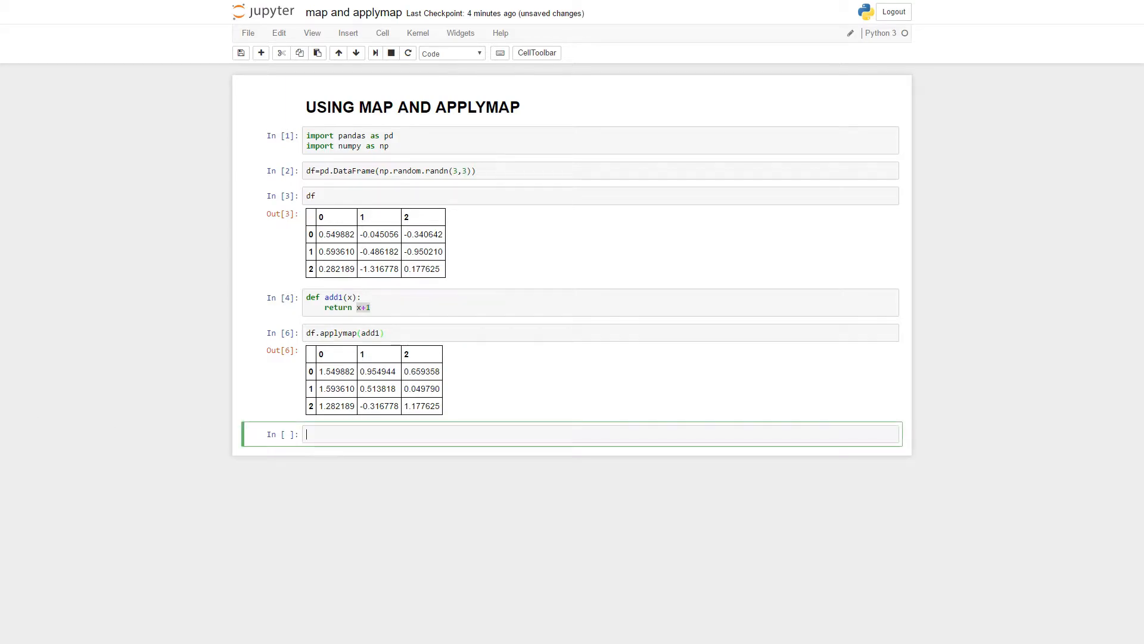
type("df.a")
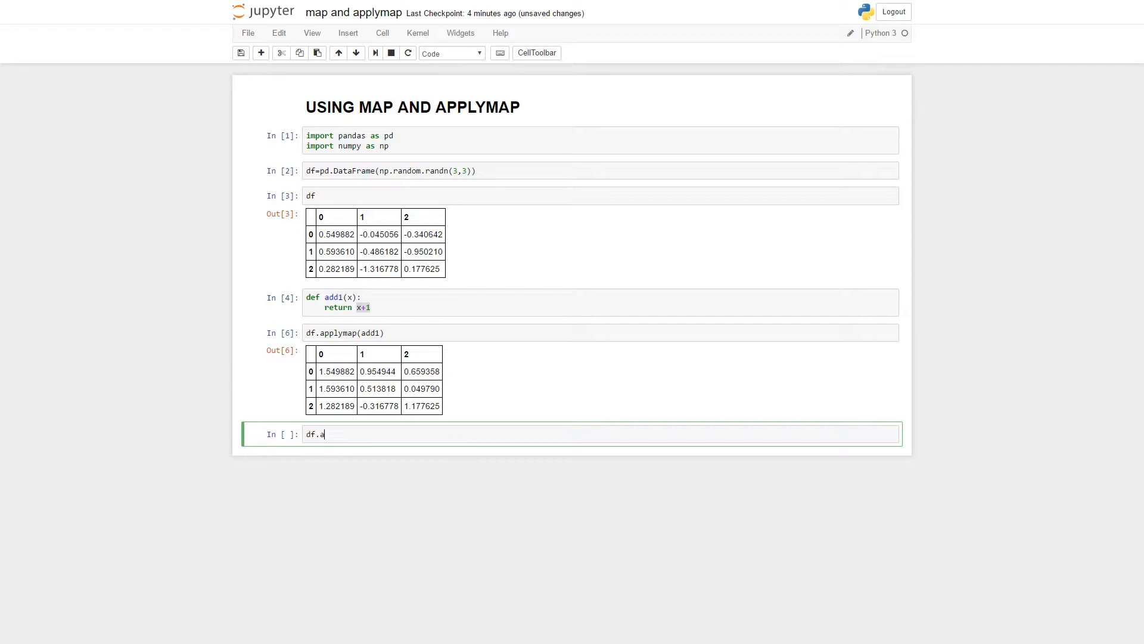
type("pplymap")
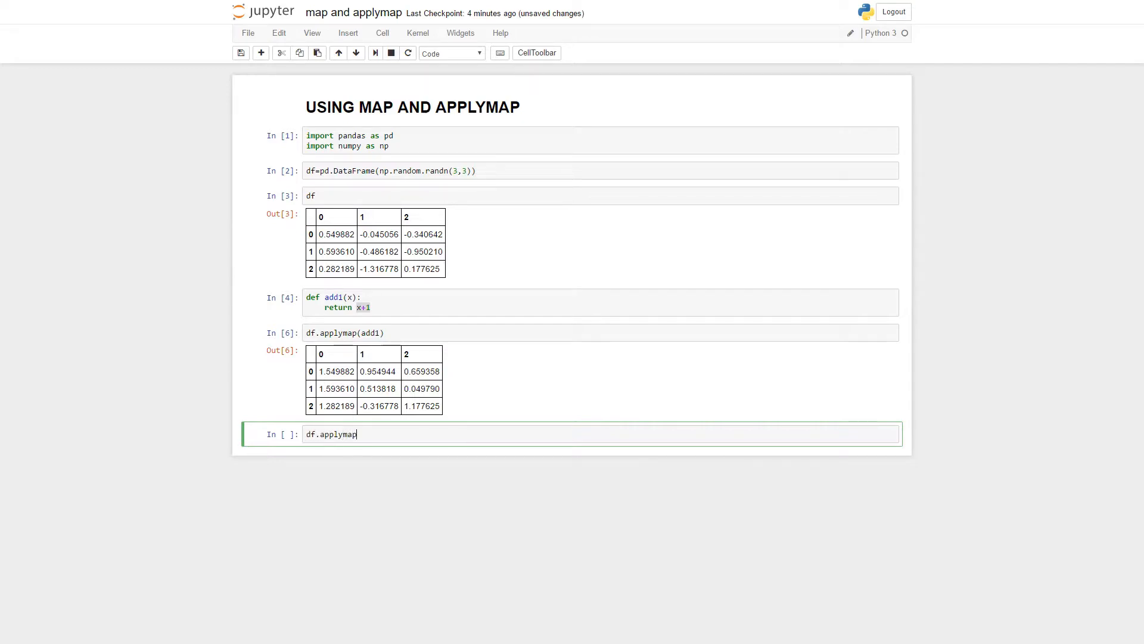
type("()")
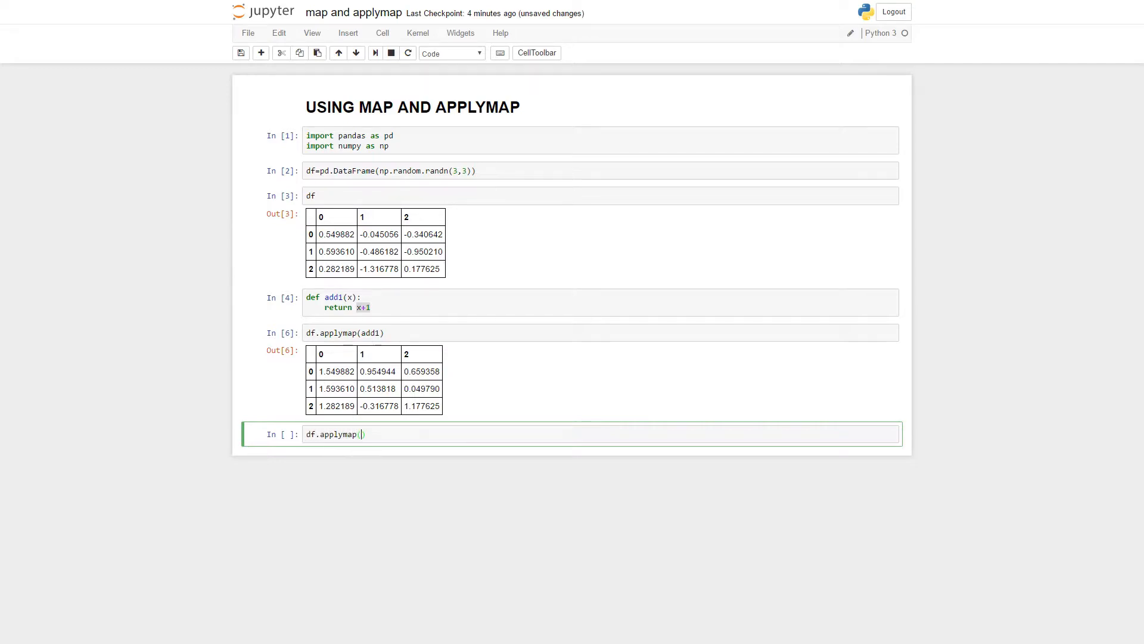
type("lamb")
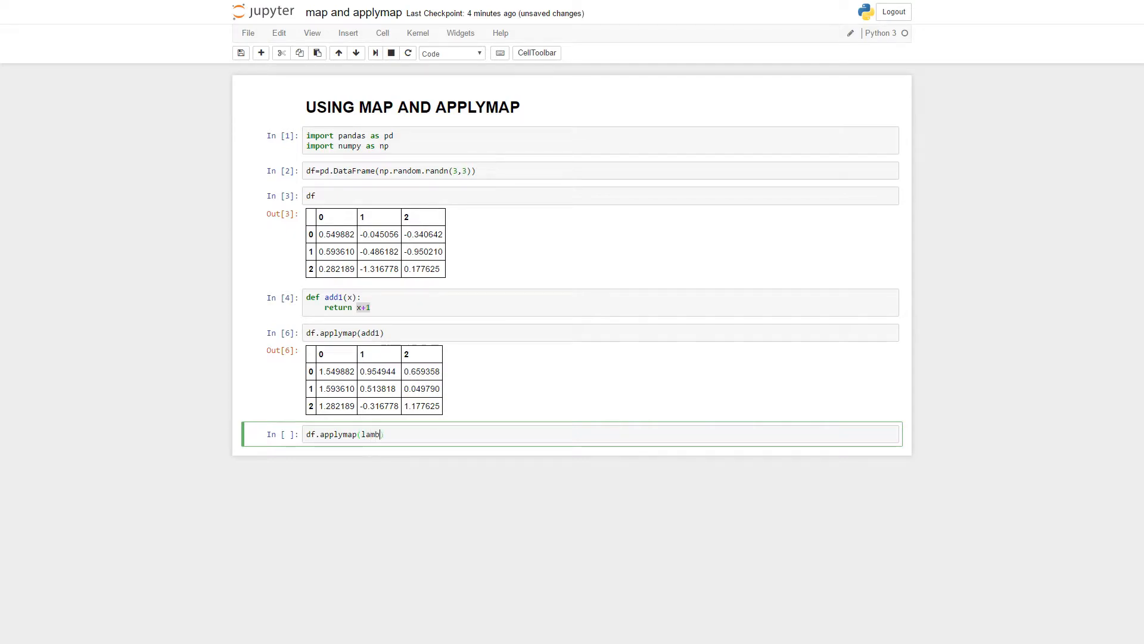
type("\"da \"")
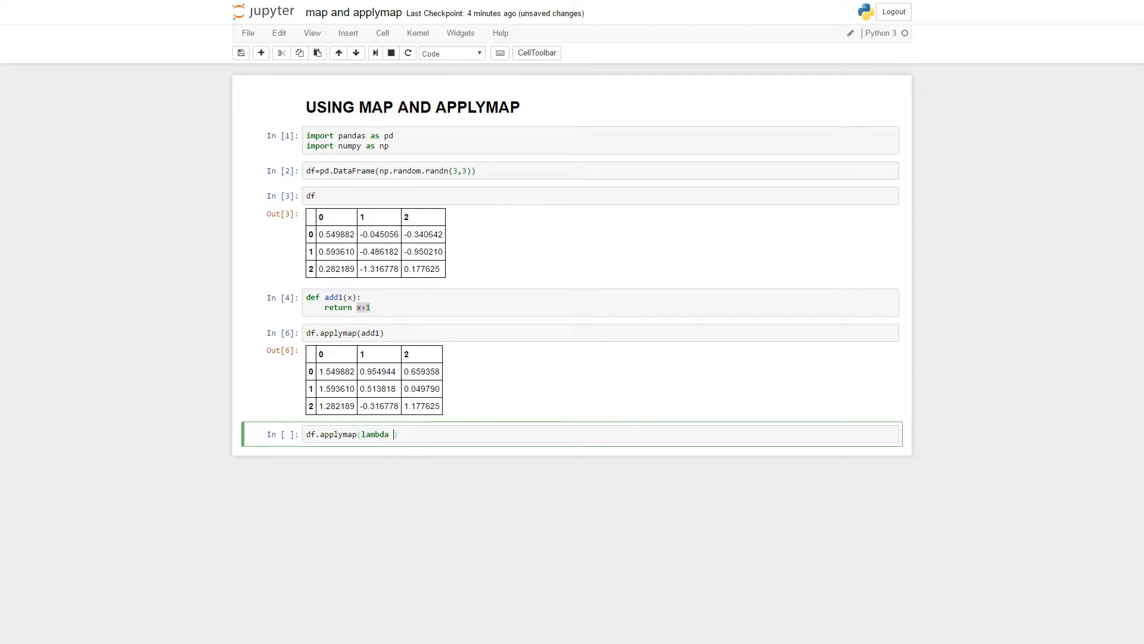
type("x:x+1")
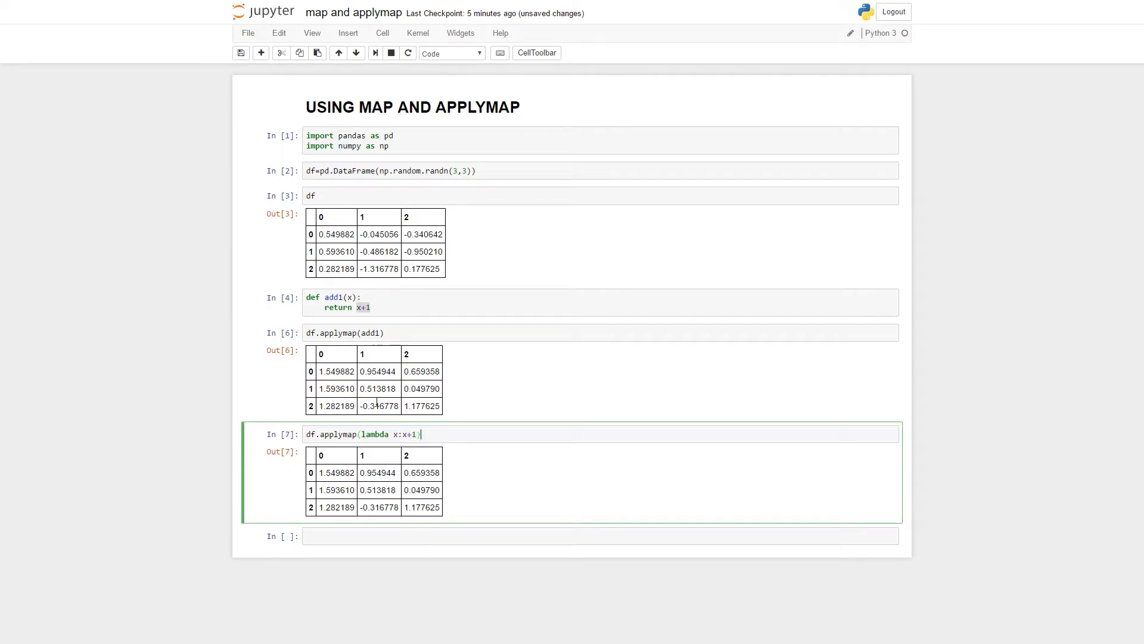
mouse_move(400, 484)
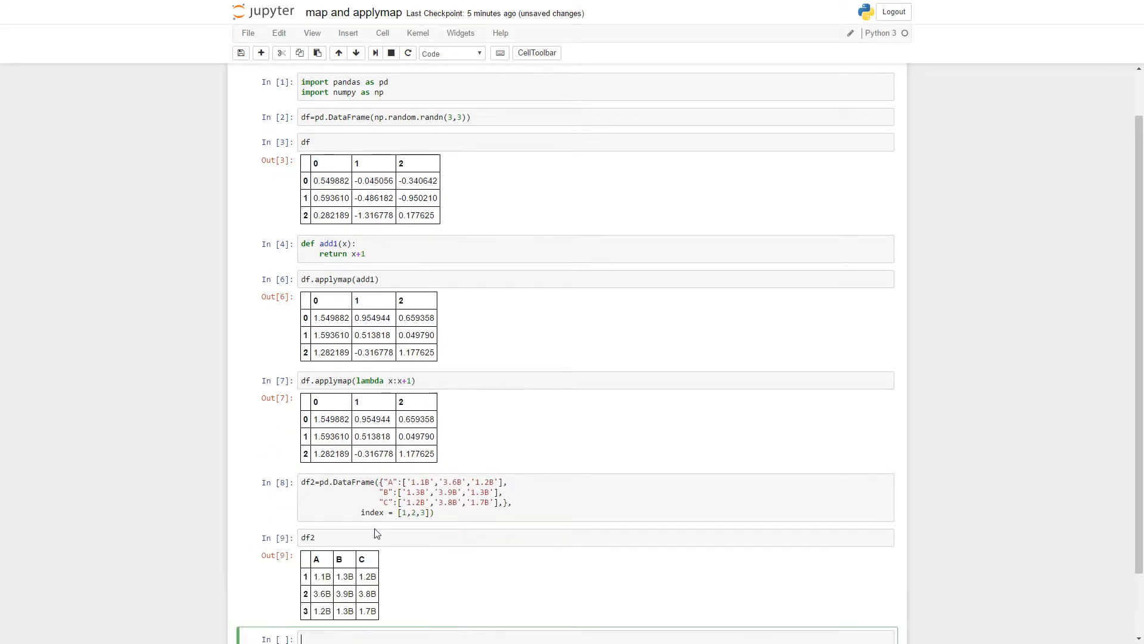
- Scroll down to view df2 with string values like '1.1B' in columns A, B, C
scroll("down", 3)
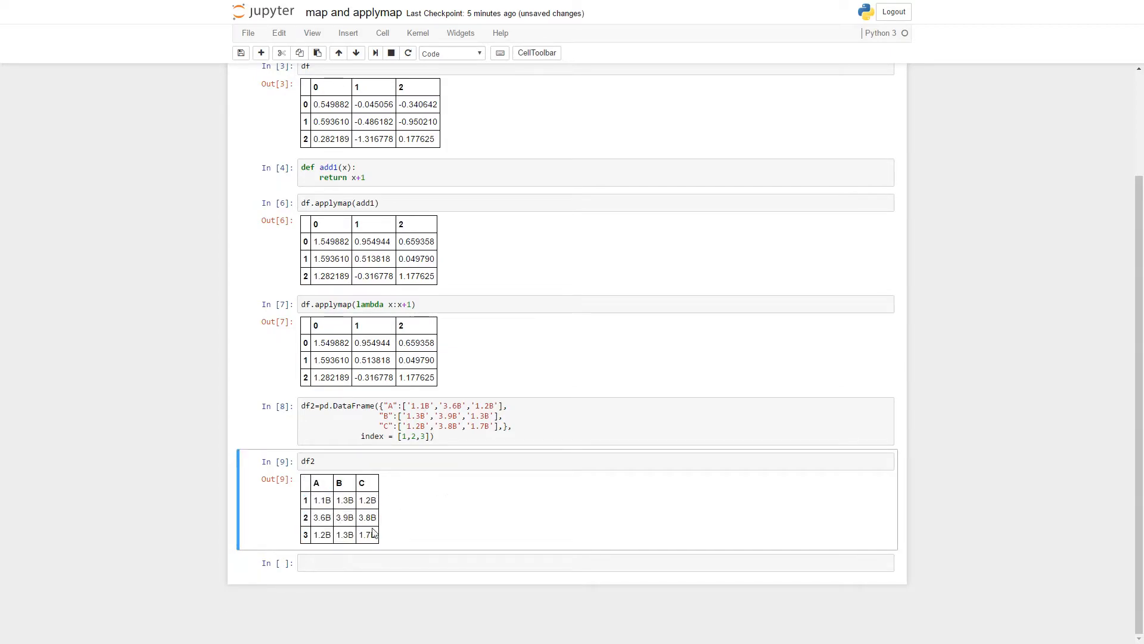
mouse_move(342, 534)
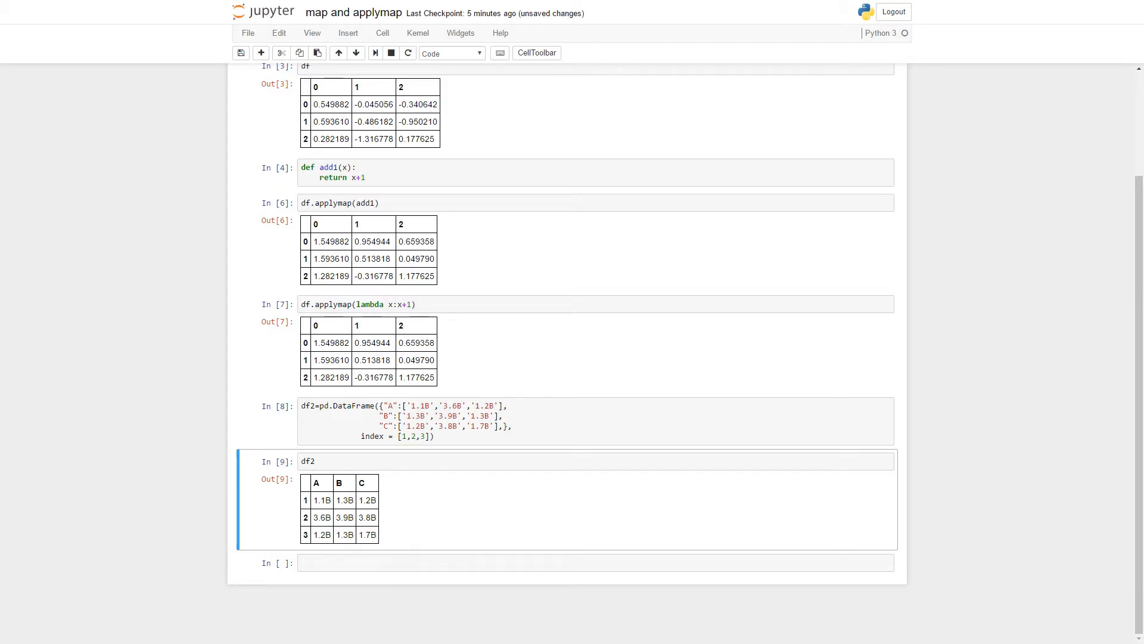
- Run df2.applymap(lambda x:x[:-1]) to drop the trailing 'B' from each value
type("df2.applymap(lambda x:x[:-1])")
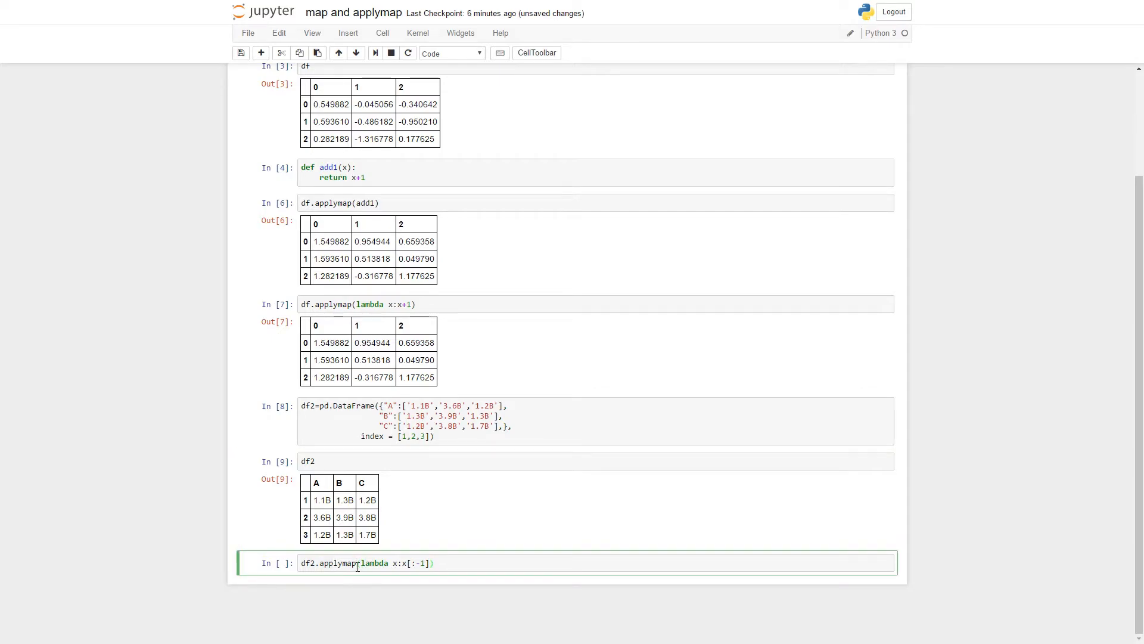
mouse_move(398, 562)
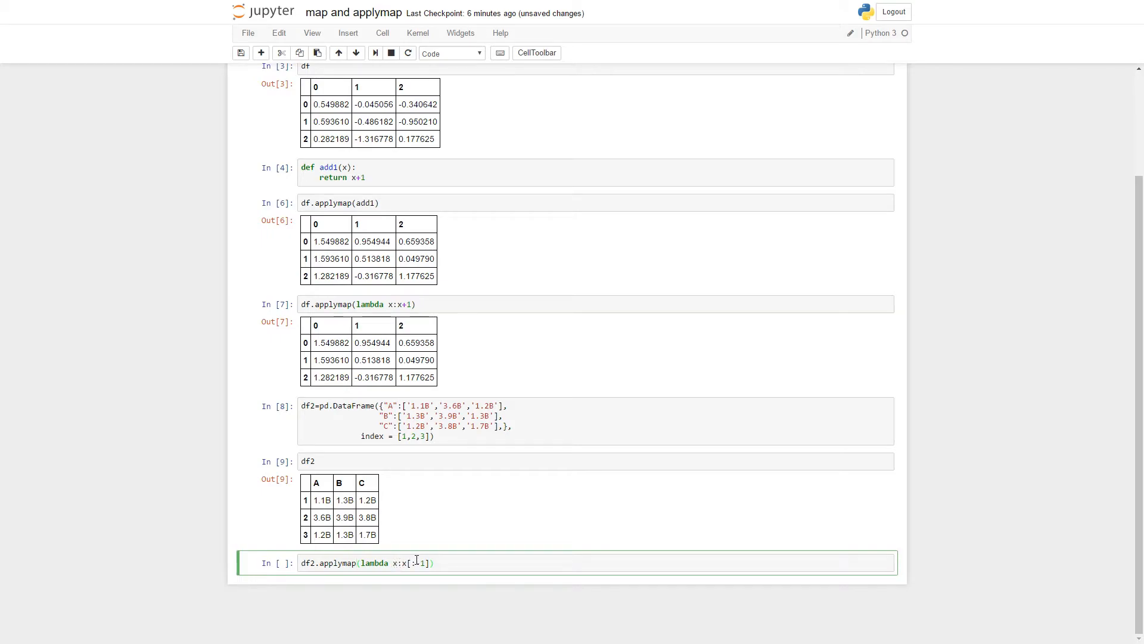
type("-")
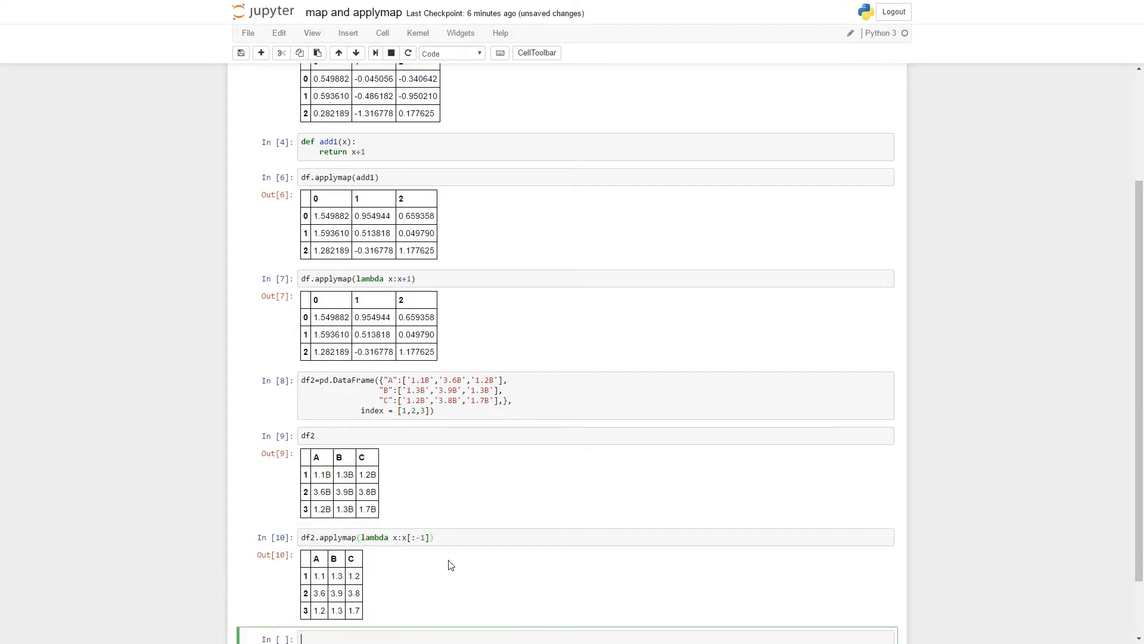
scroll("down", 3)
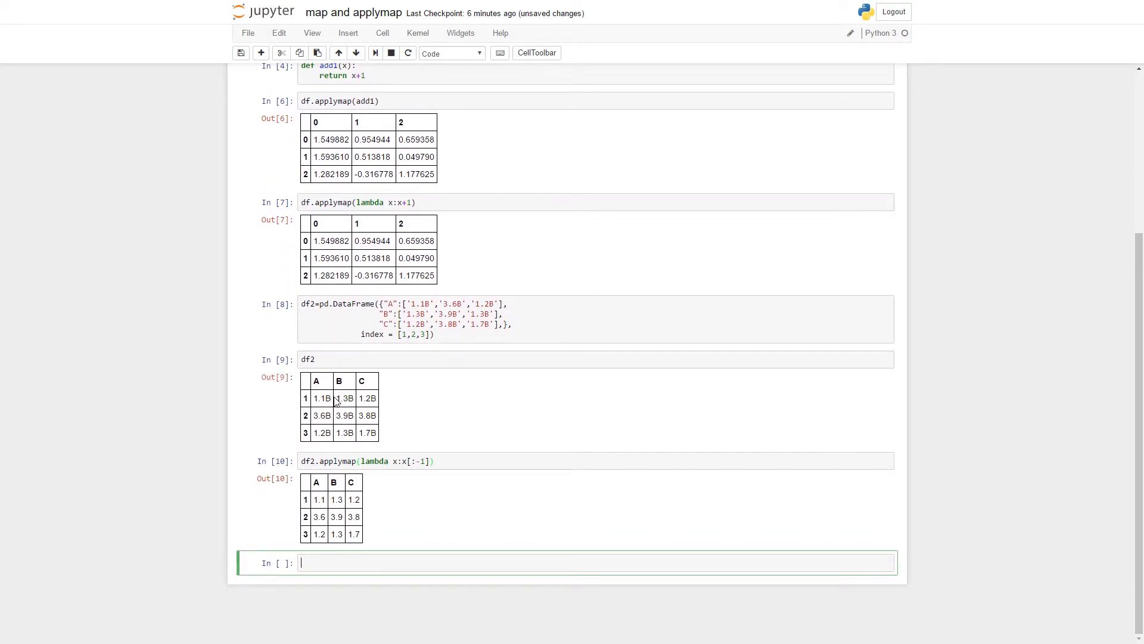
left_click(343, 399)
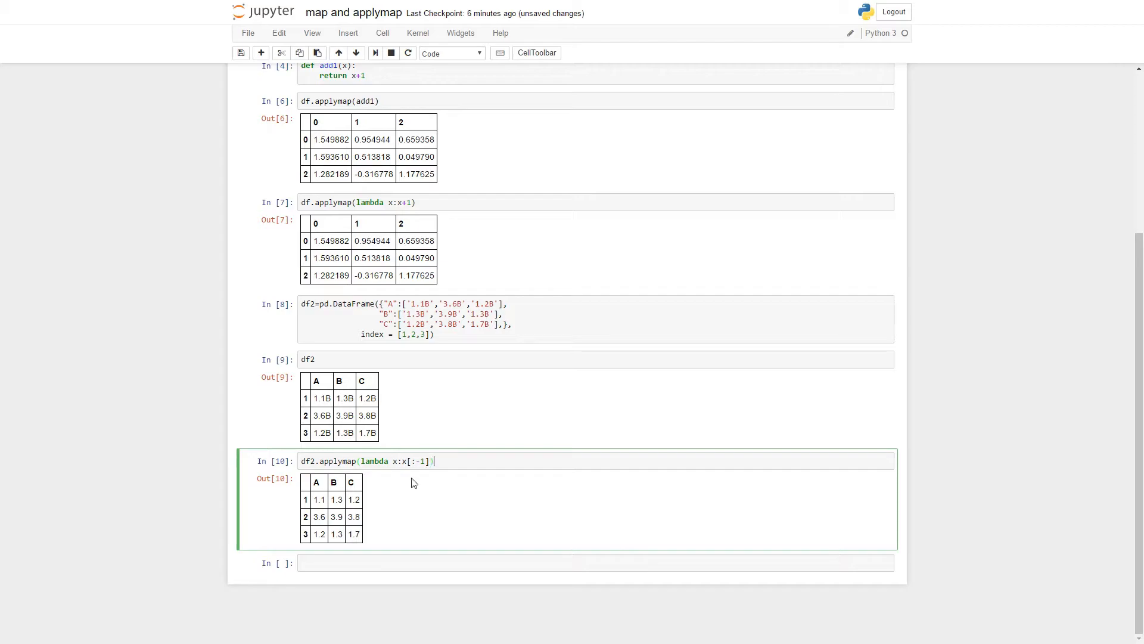
mouse_move(528, 495)
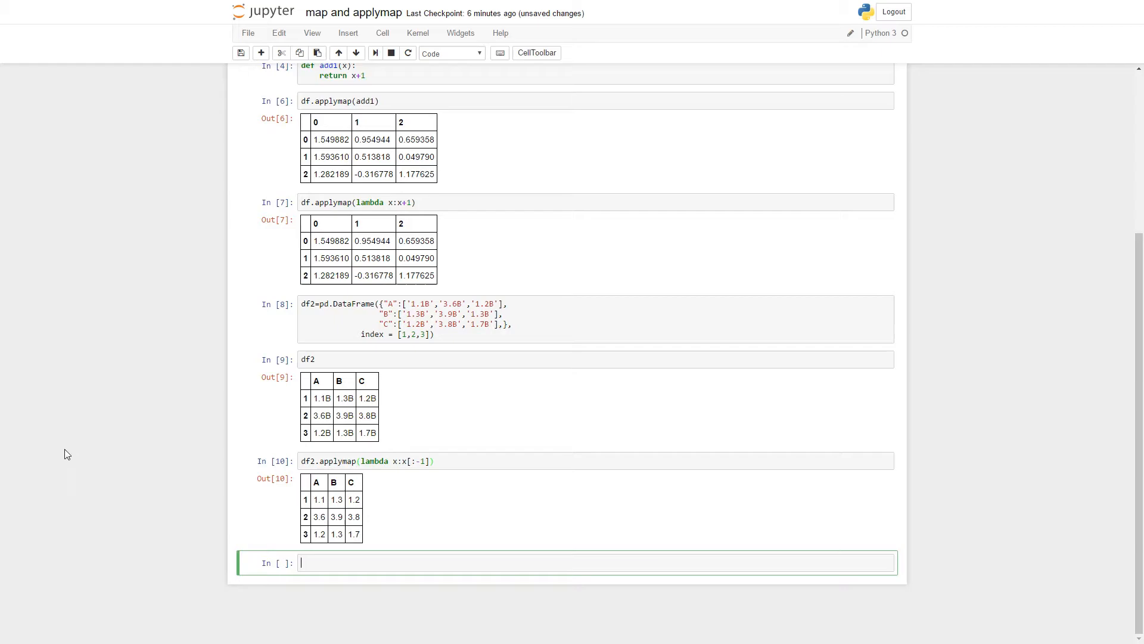
mouse_move(313, 583)
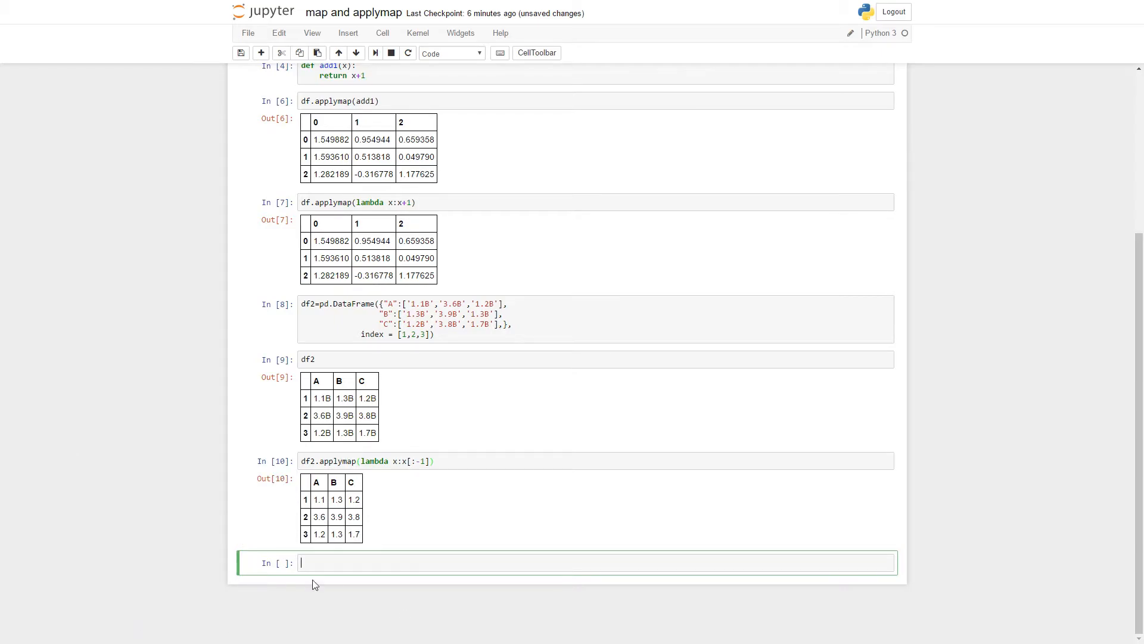
mouse_move(322, 558)
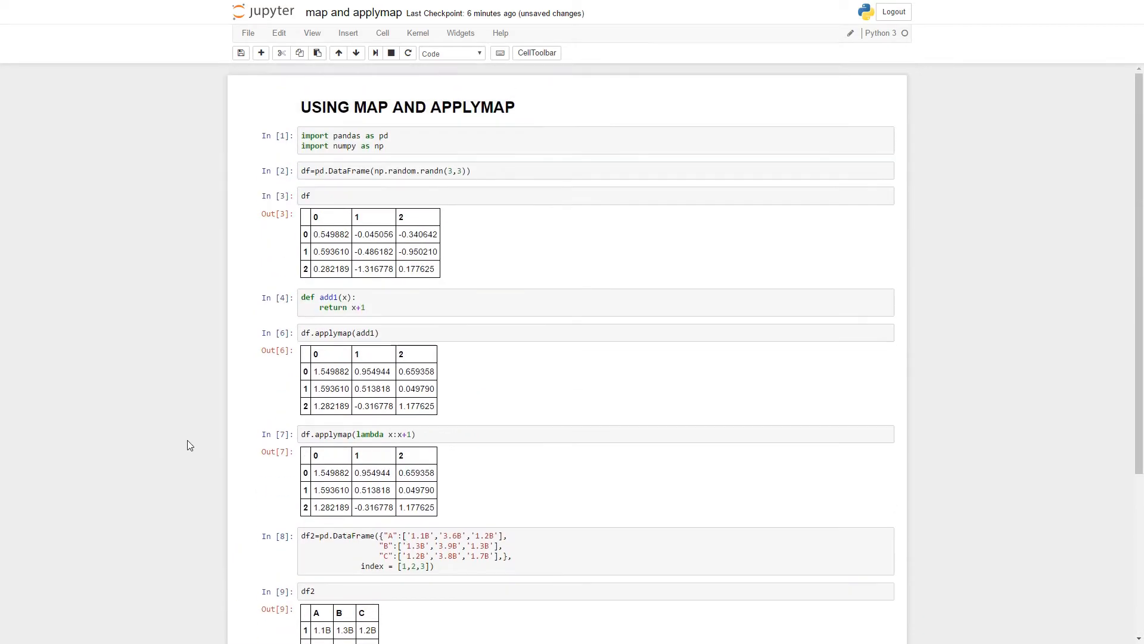
scroll("down", 3)
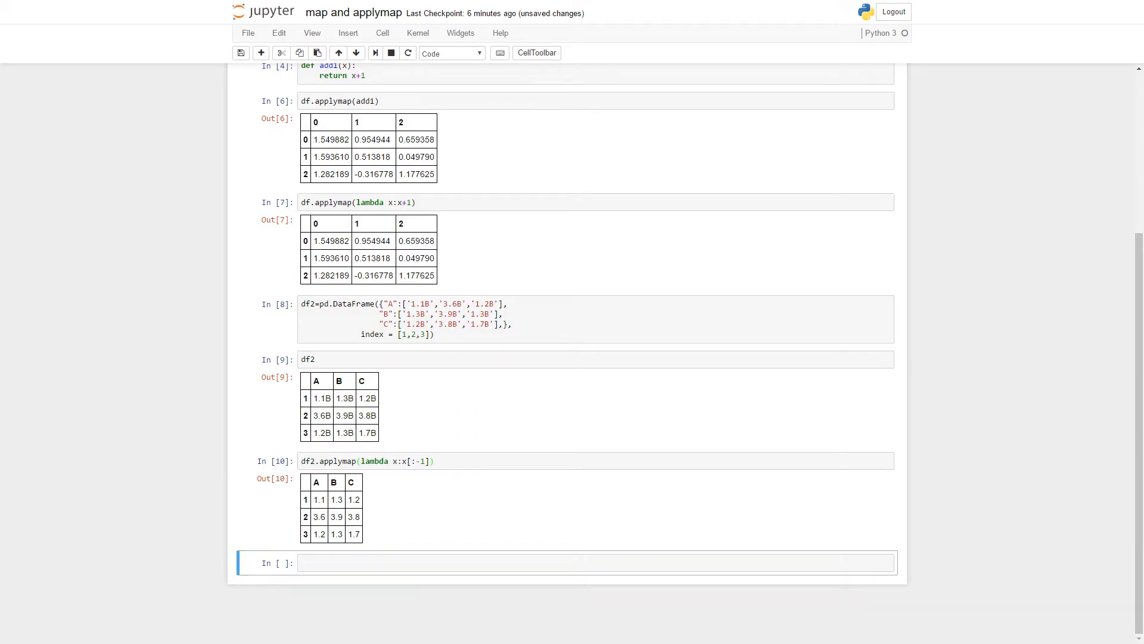
- Define myseries=pd.Series([100,...,900,np.nan]) and display myseries
type("myseries=pd.Series([100,200,300,400,500,600,700,800,900,np.nan])")
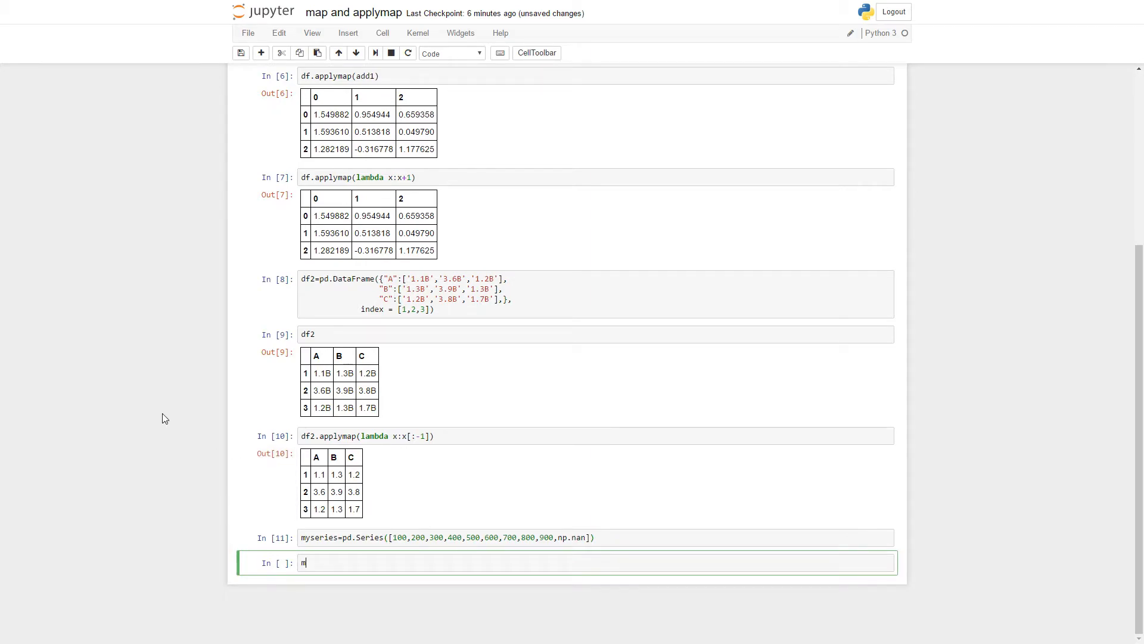
type("yseries")
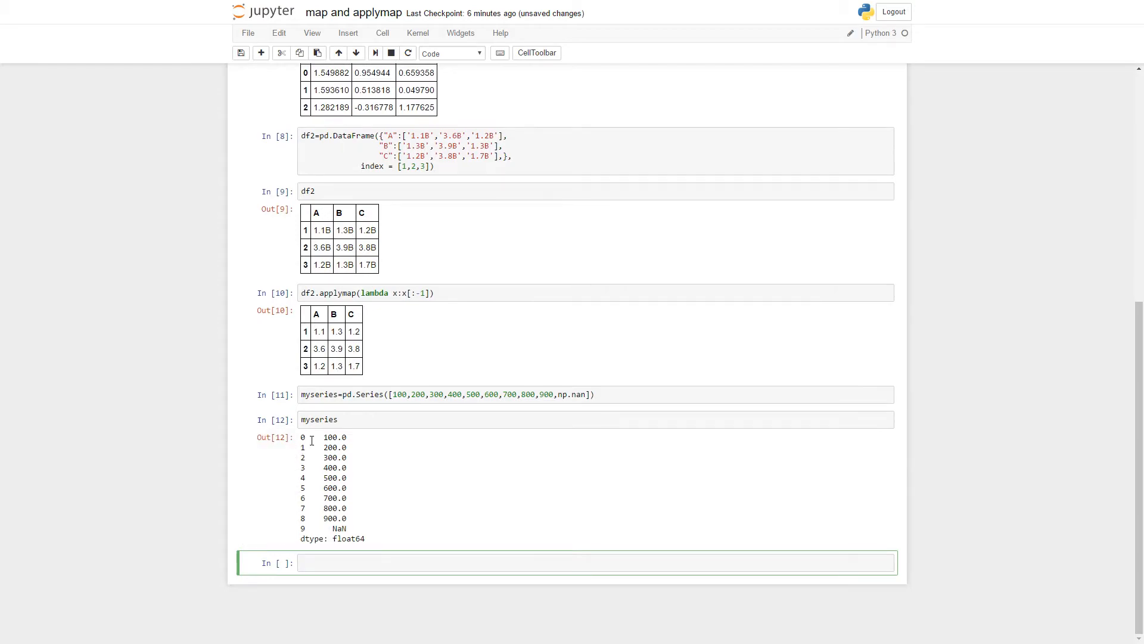
left_click_drag(311, 437, 361, 518)
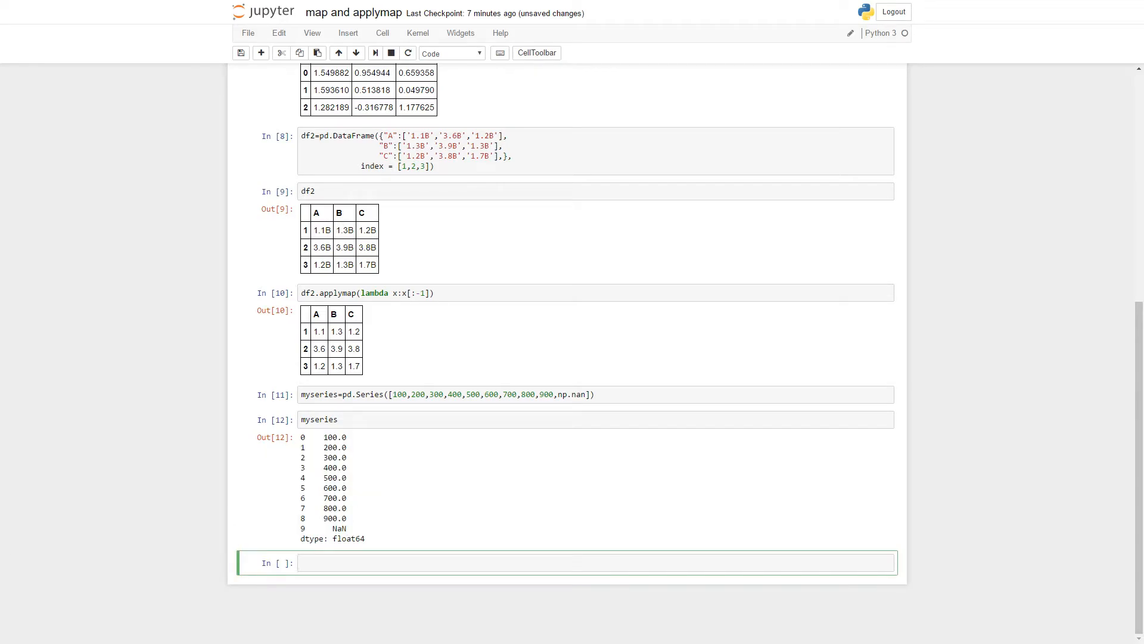
- Run myseries.map(add1, na_action=None) in a new cell
left_click(369, 563)
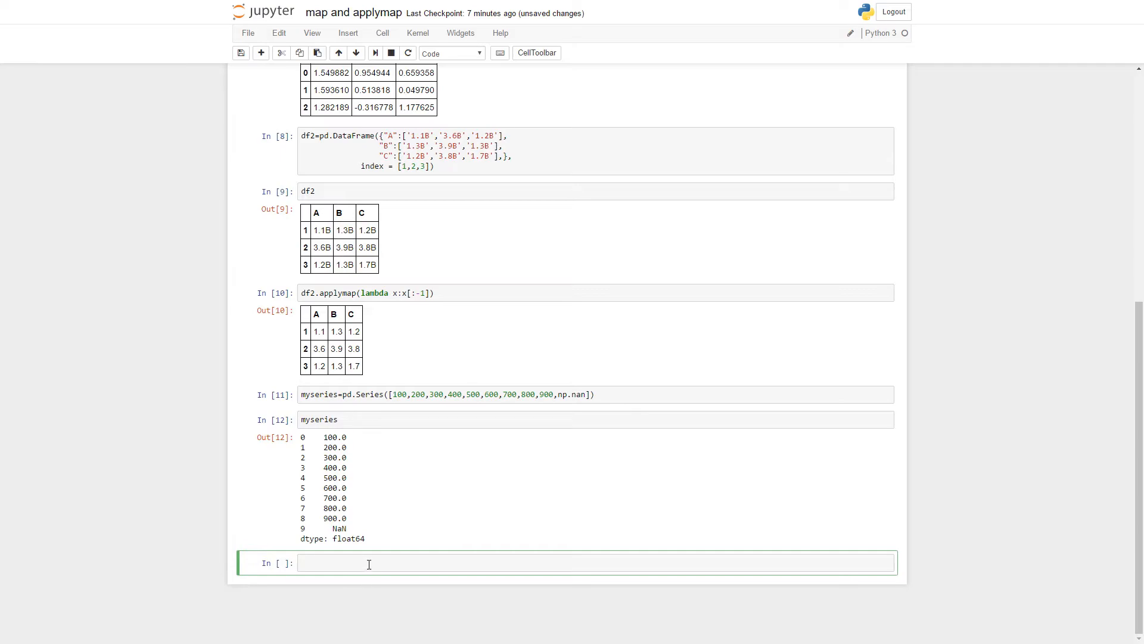
type("ma")
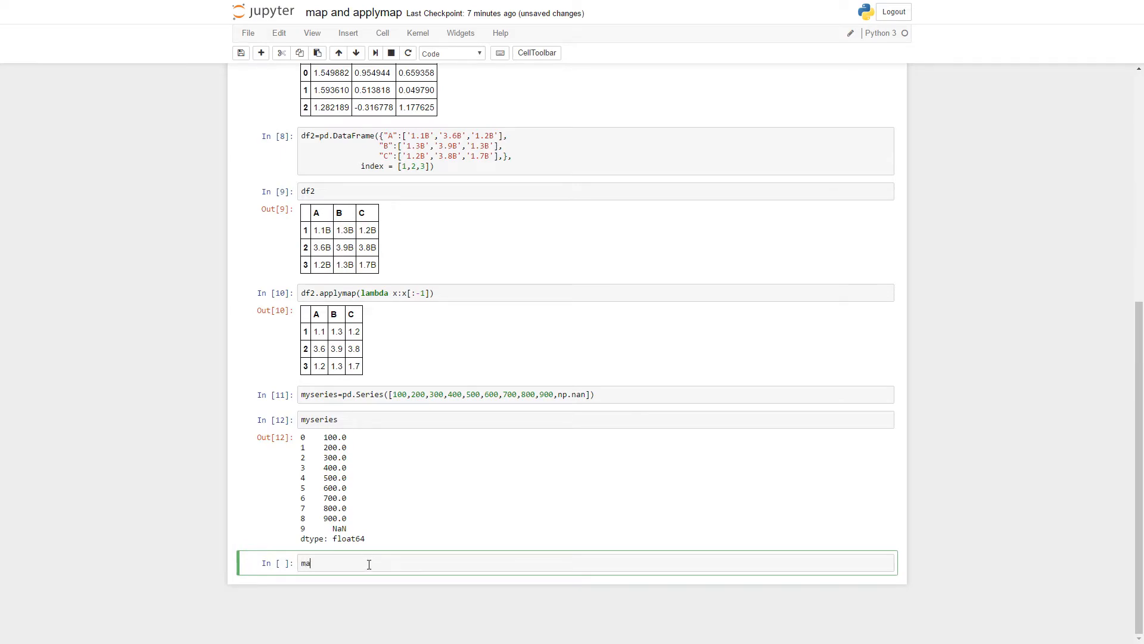
type("yseries")
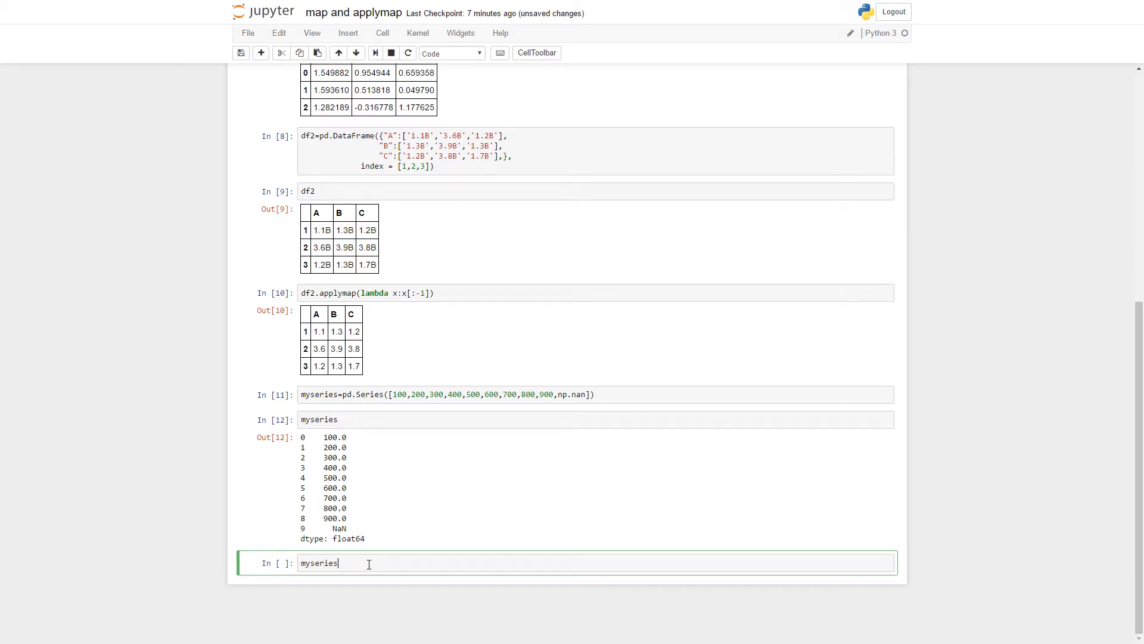
type(".map")
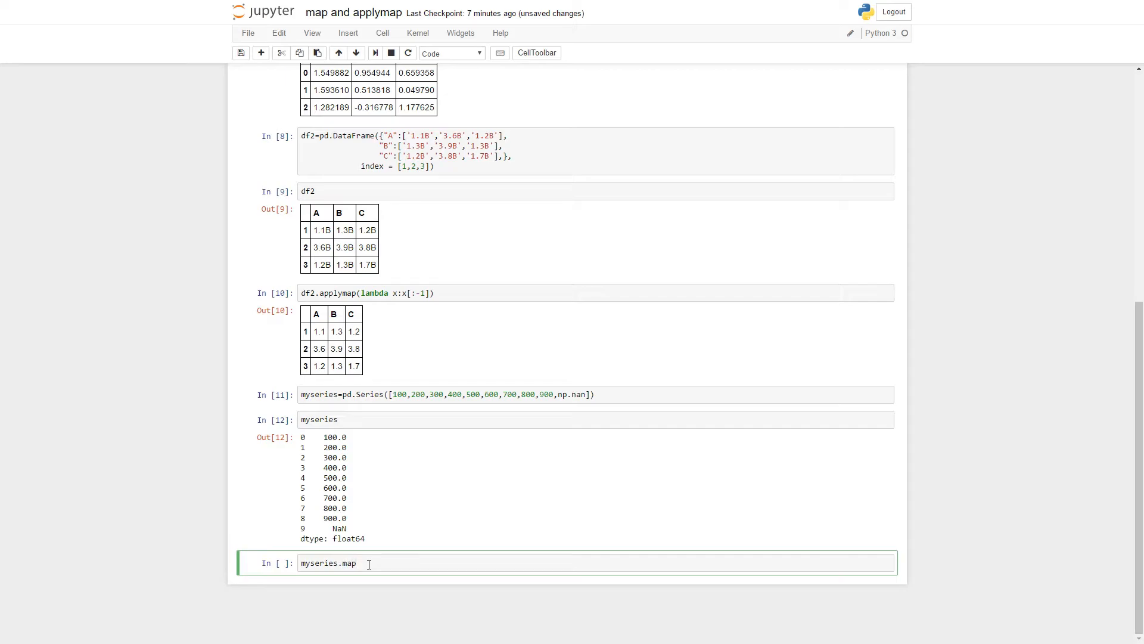
type("(add1")
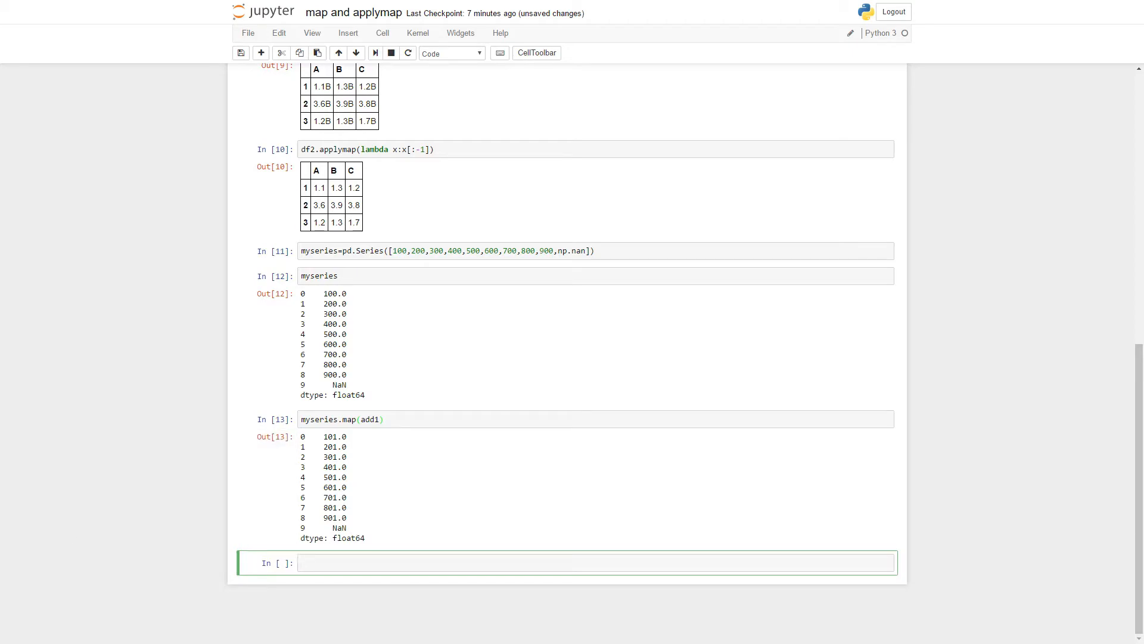
left_click(378, 419)
type(", n")
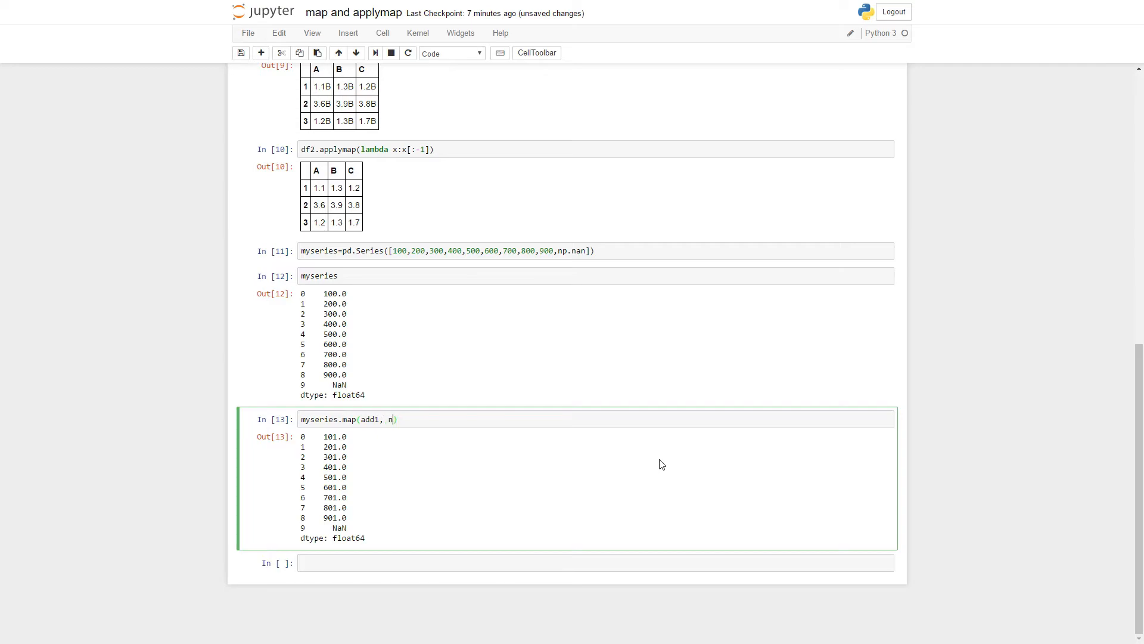
type("a_action")
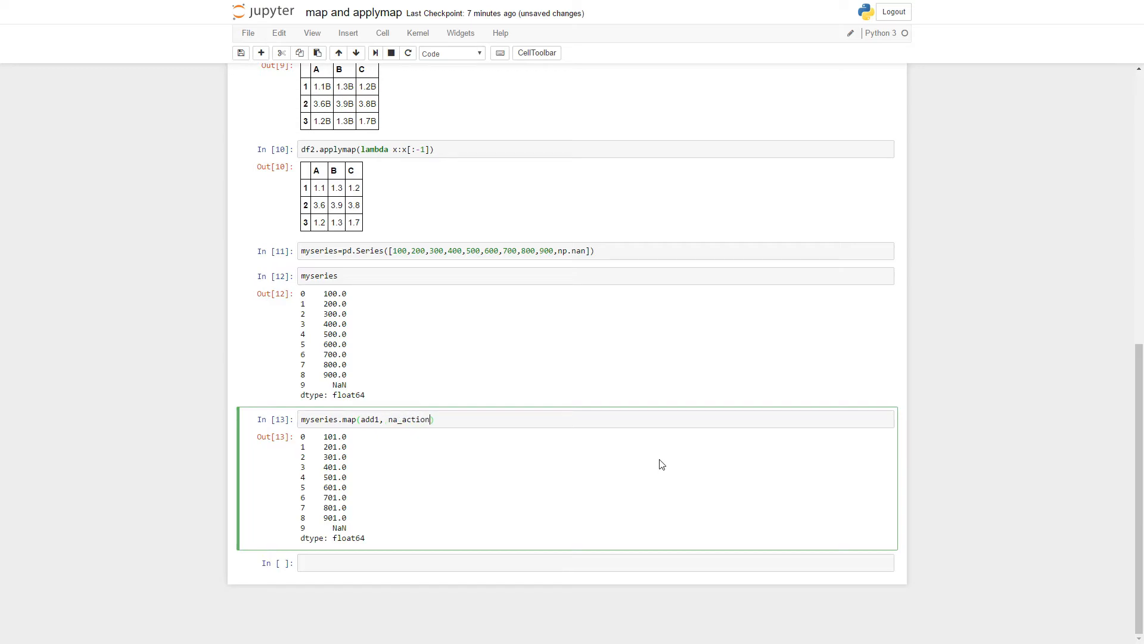
type("=None")
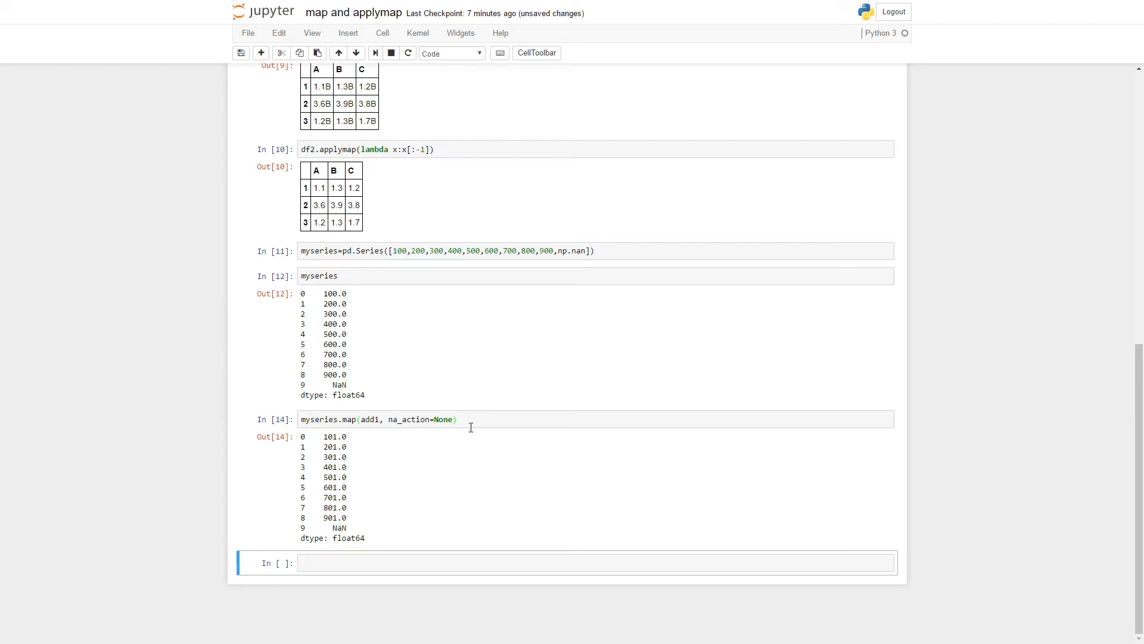
- Change the myseries.map(add1) cell to na_action='ignore' and rerun it
left_click(463, 419)
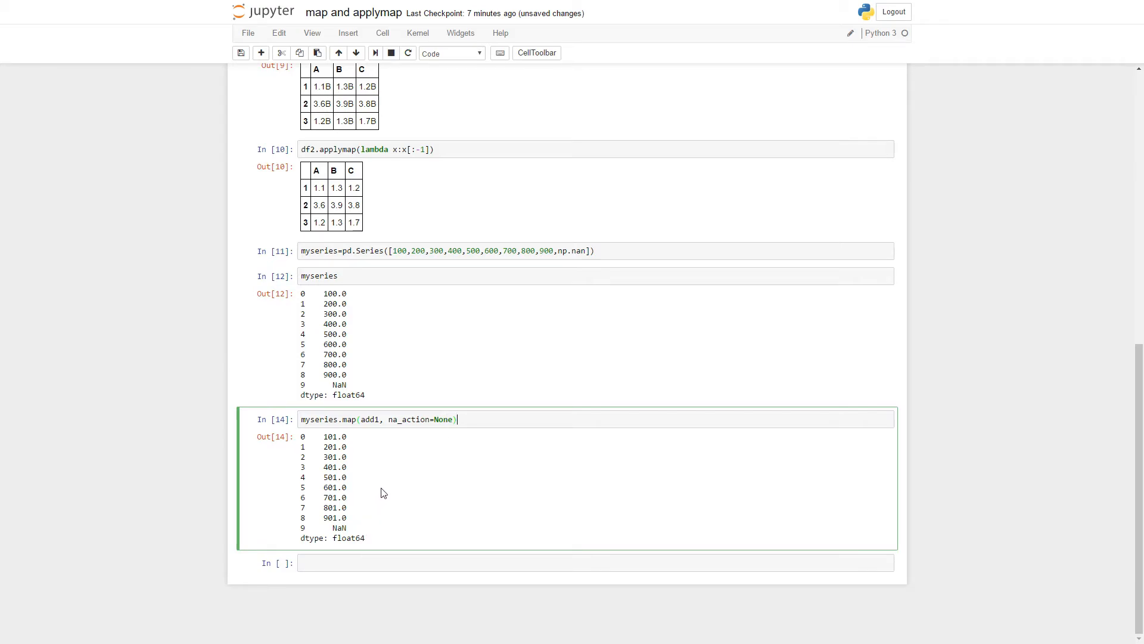
mouse_move(371, 468)
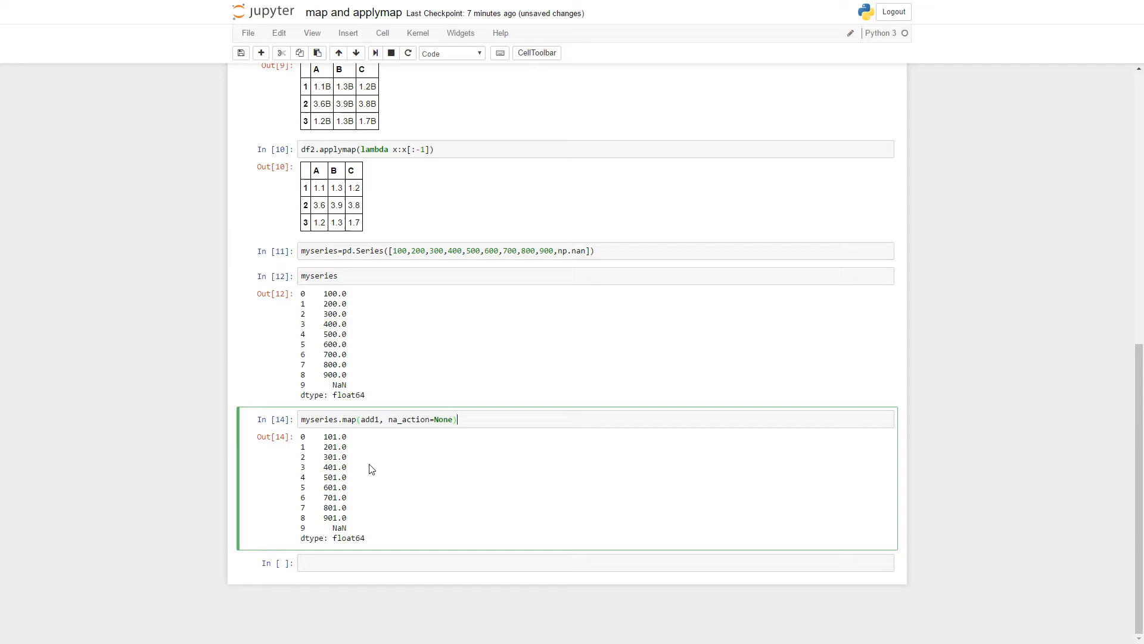
mouse_move(387, 551)
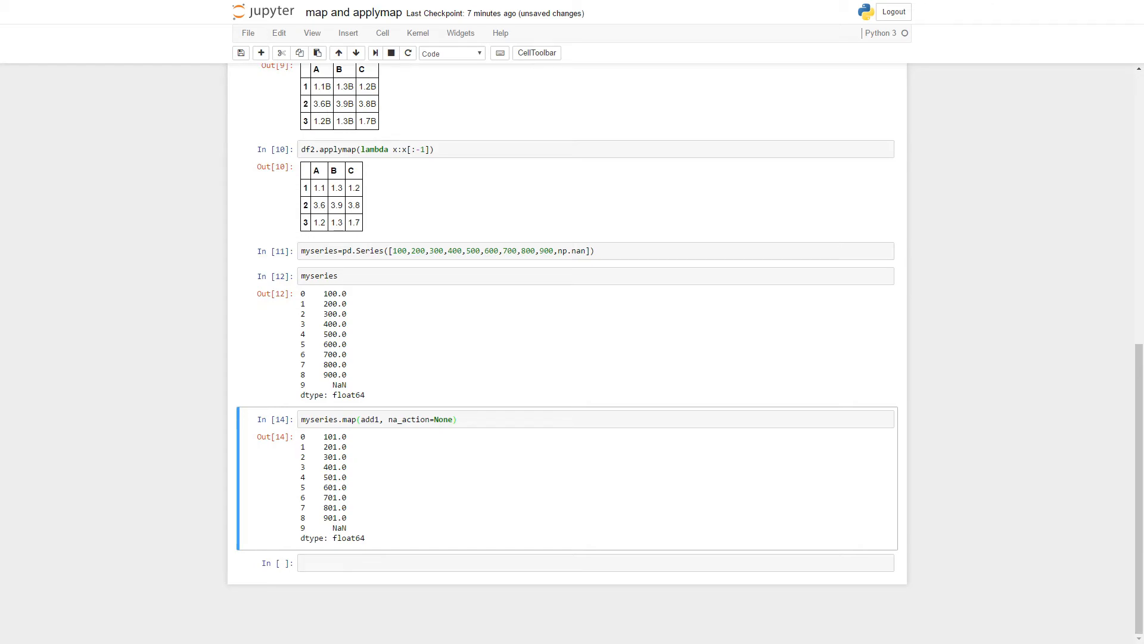
mouse_move(505, 576)
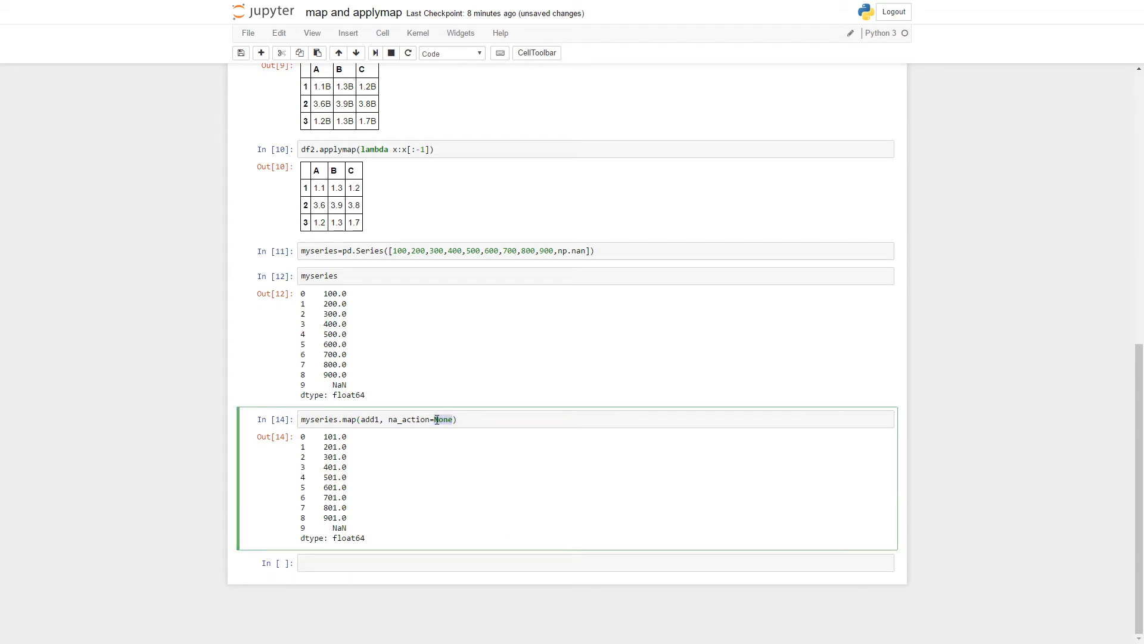
type("'ignore'")
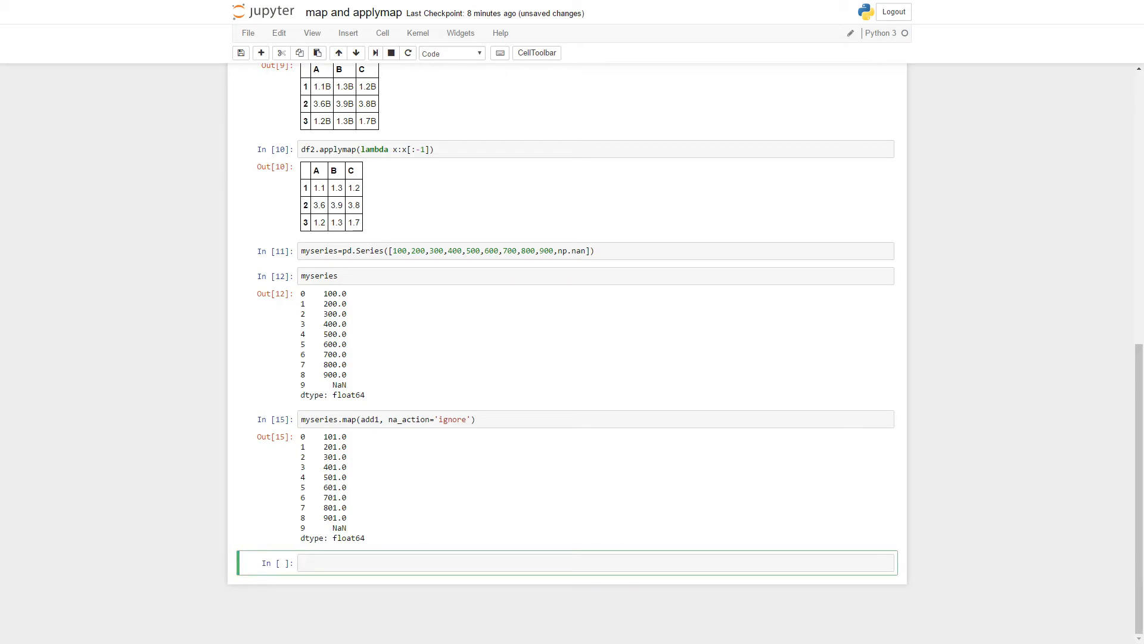
- Run myseries.map(lambda x: 'this is {}'.format(x)) to get strings like 'this is nan'
type("myseries")
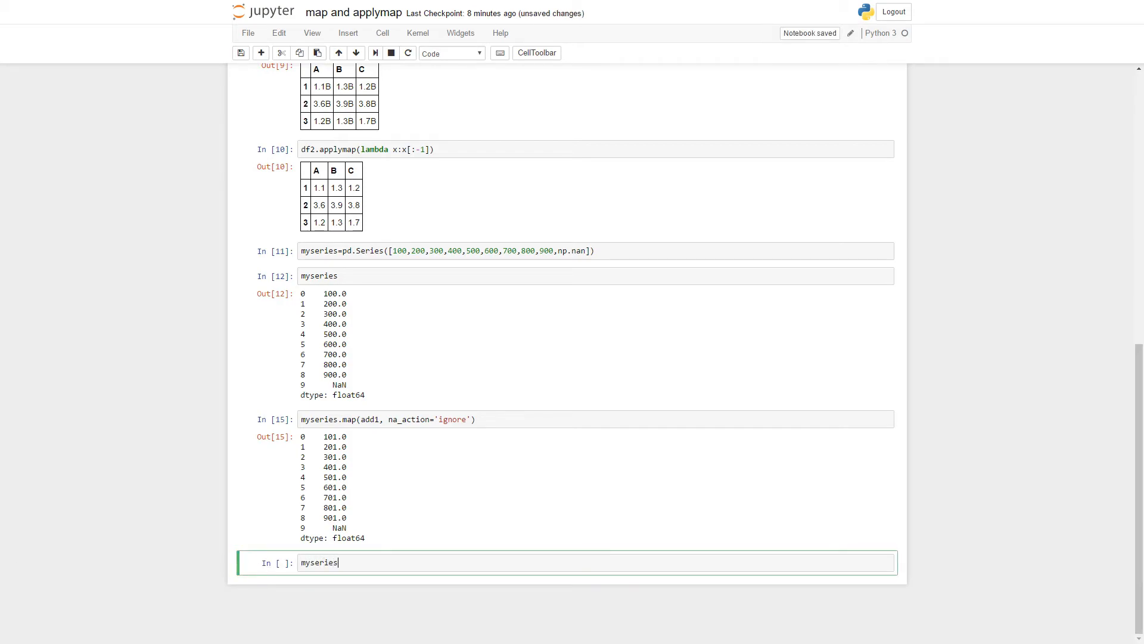
type(".map")
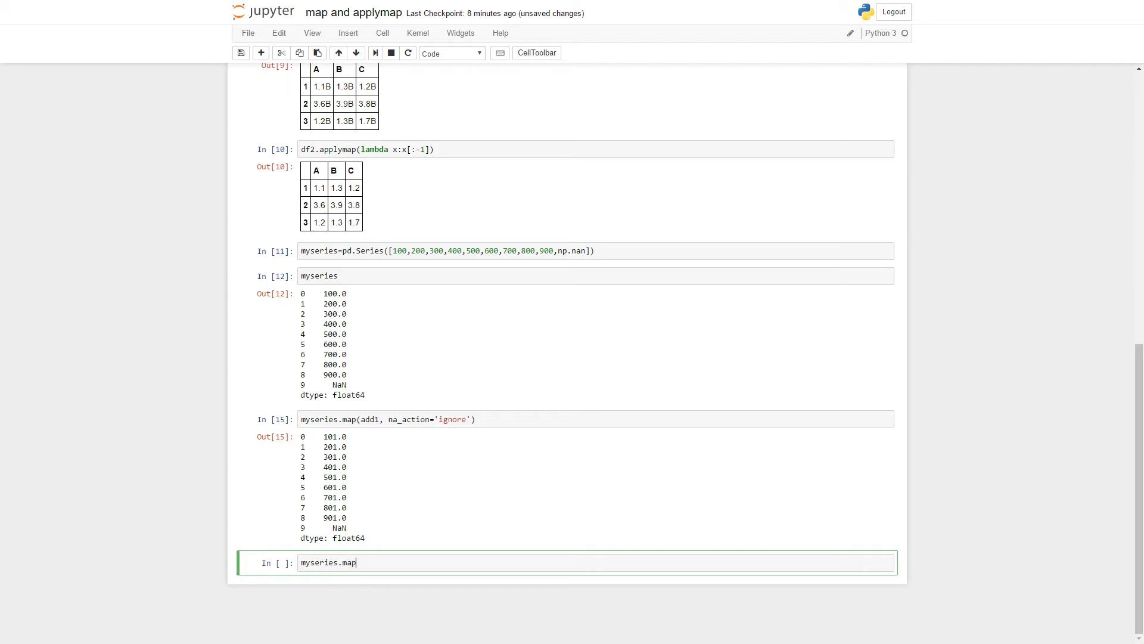
type("(lamb")
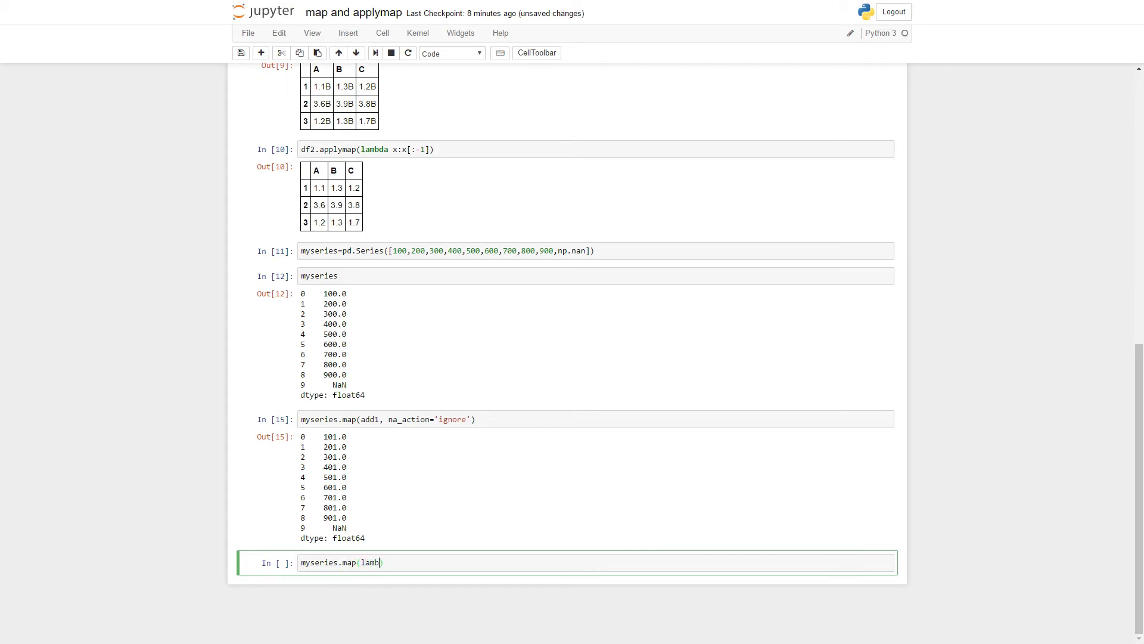
type("da x:")
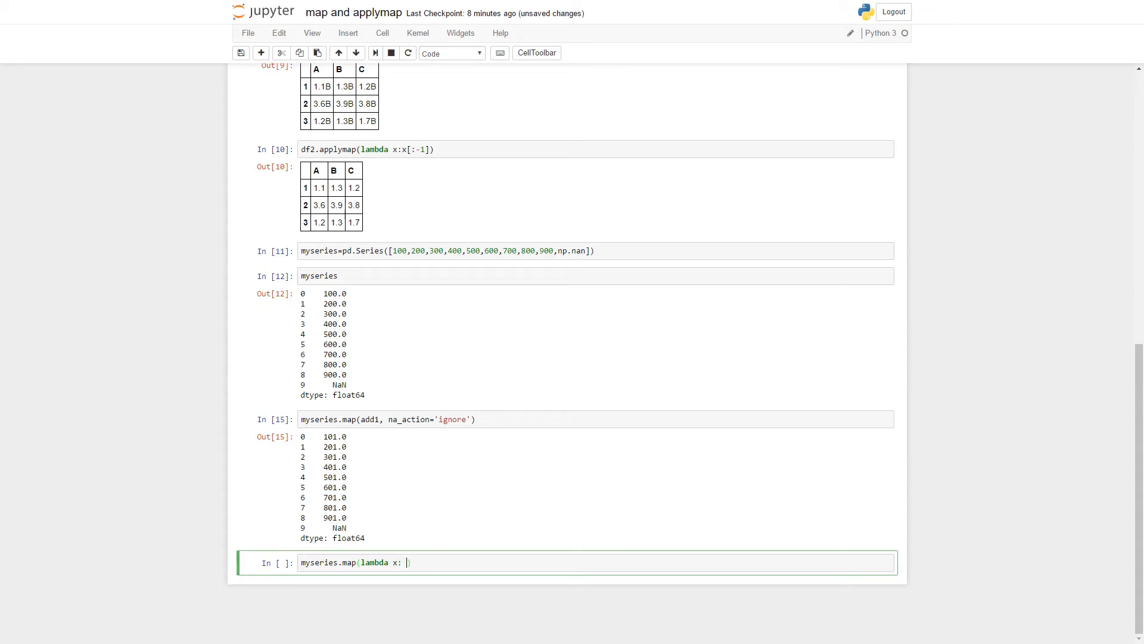
type("''")
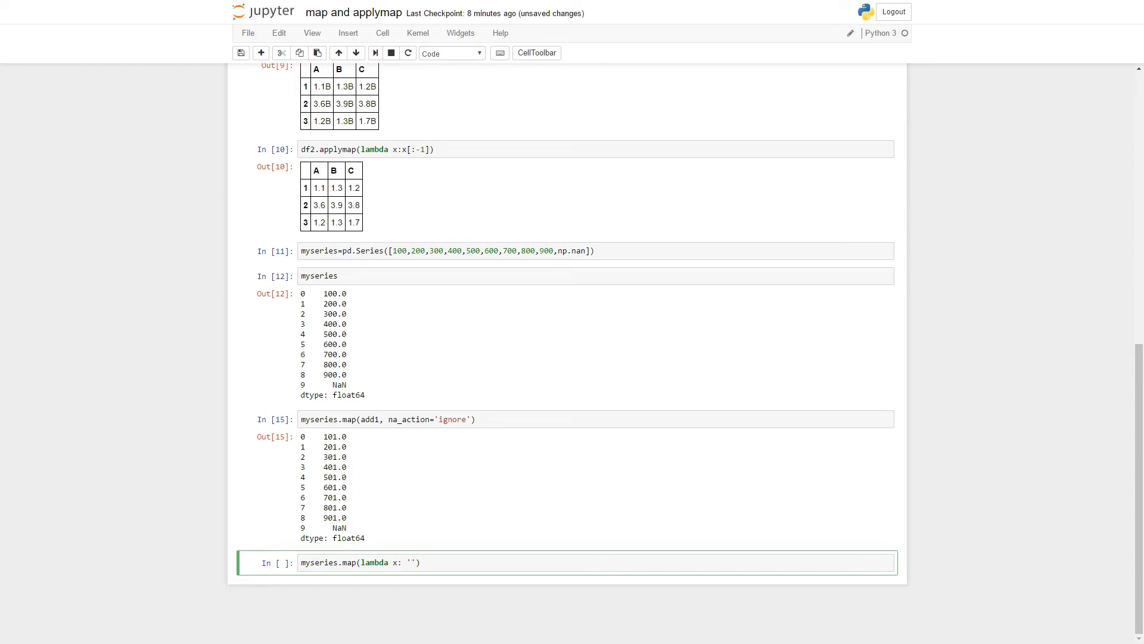
type("this")
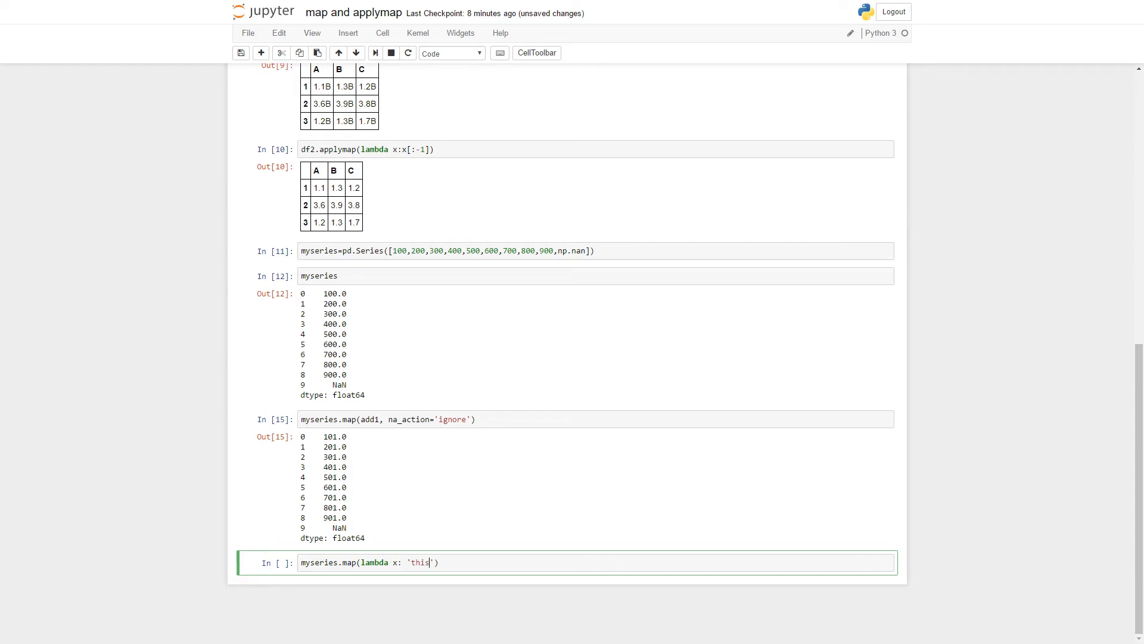
type("is")
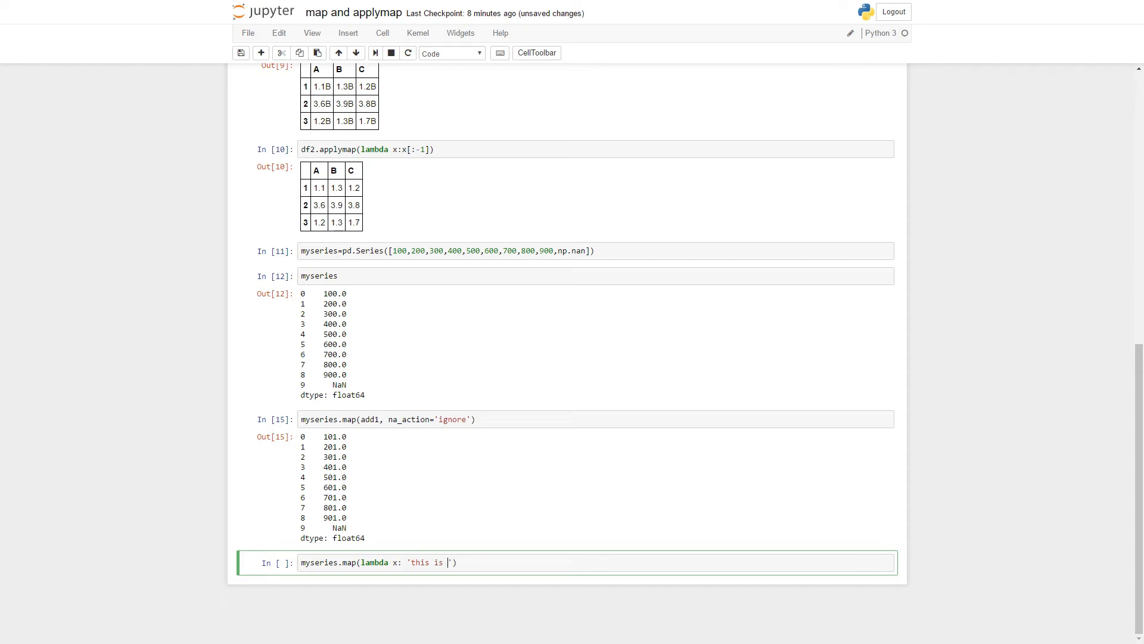
type("{}")
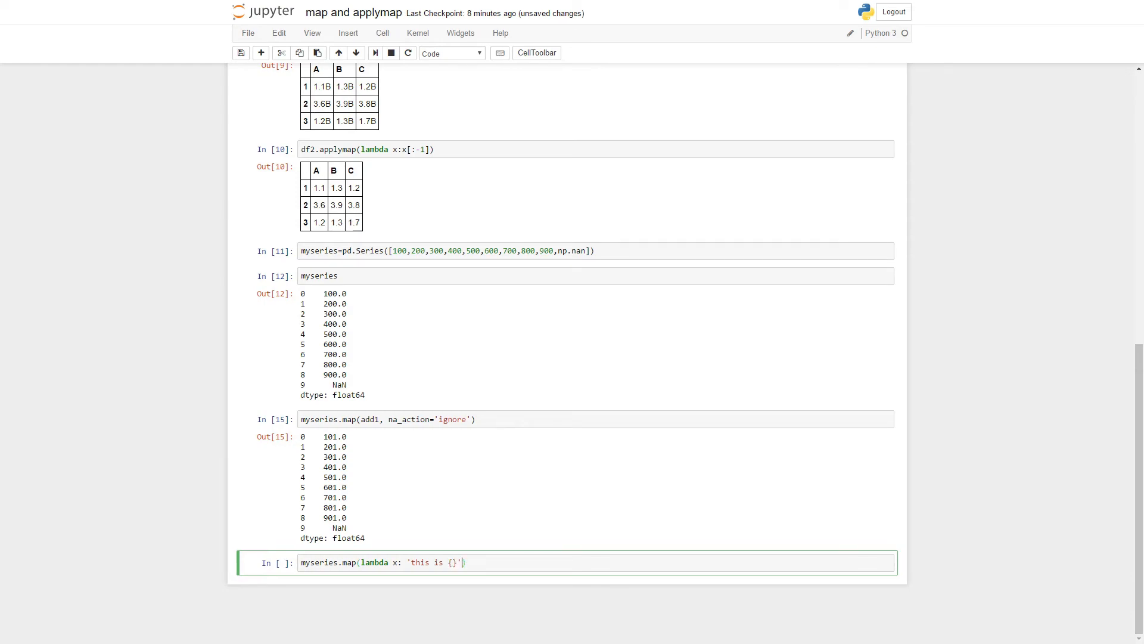
type(".format(x")
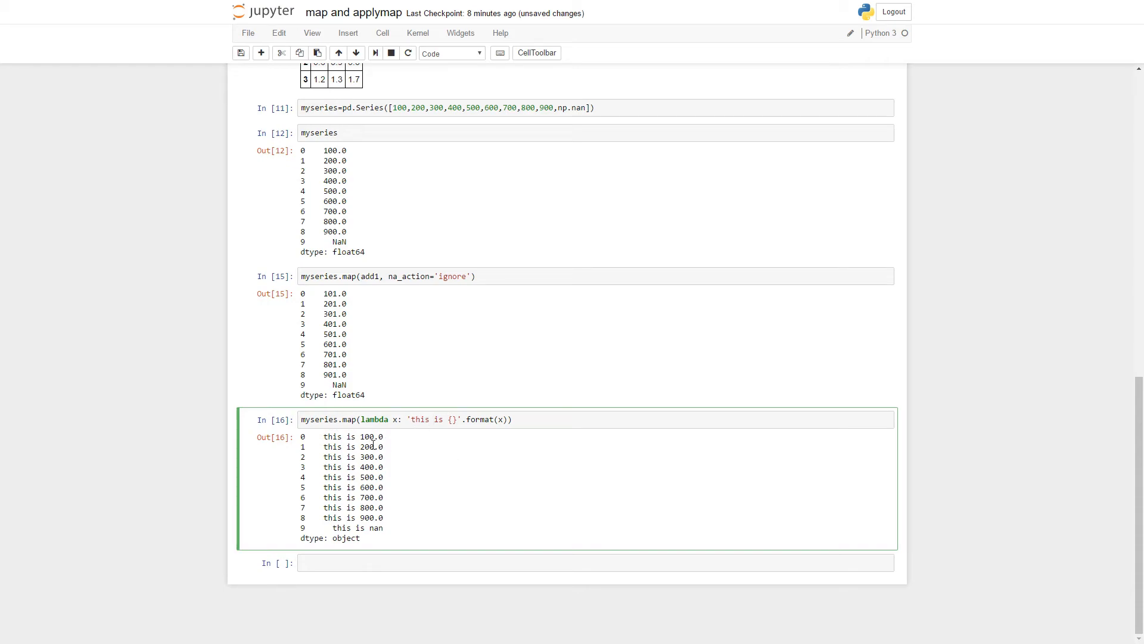
mouse_move(390, 509)
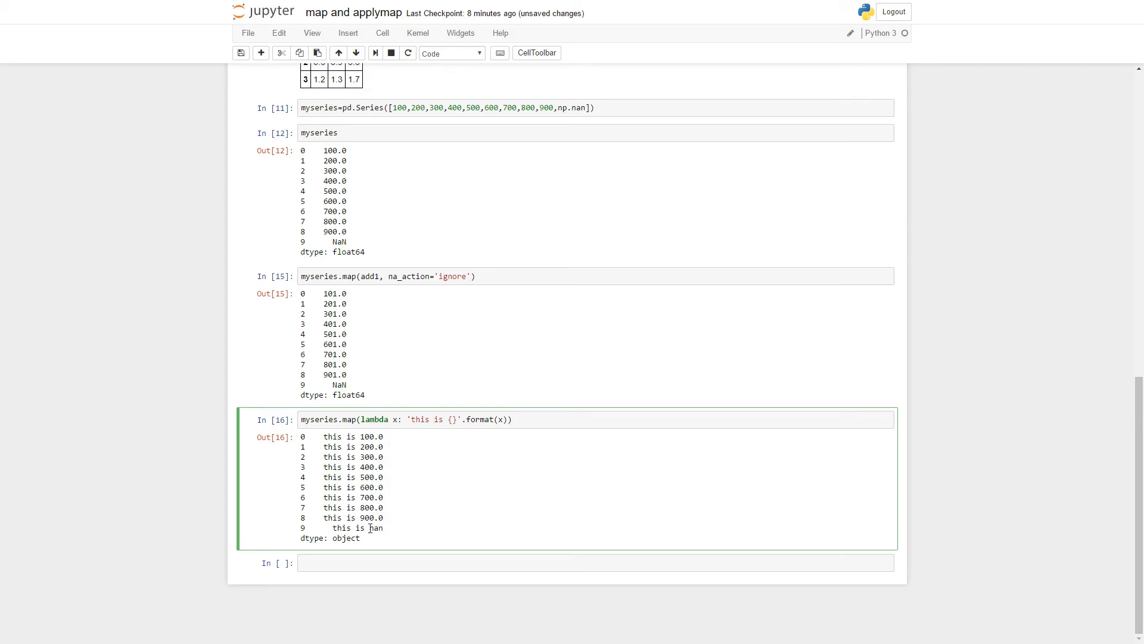
- Add na_action='ignore' to the formatting lambda's map() call in cell 16
double_click(348, 527)
type(", na_")
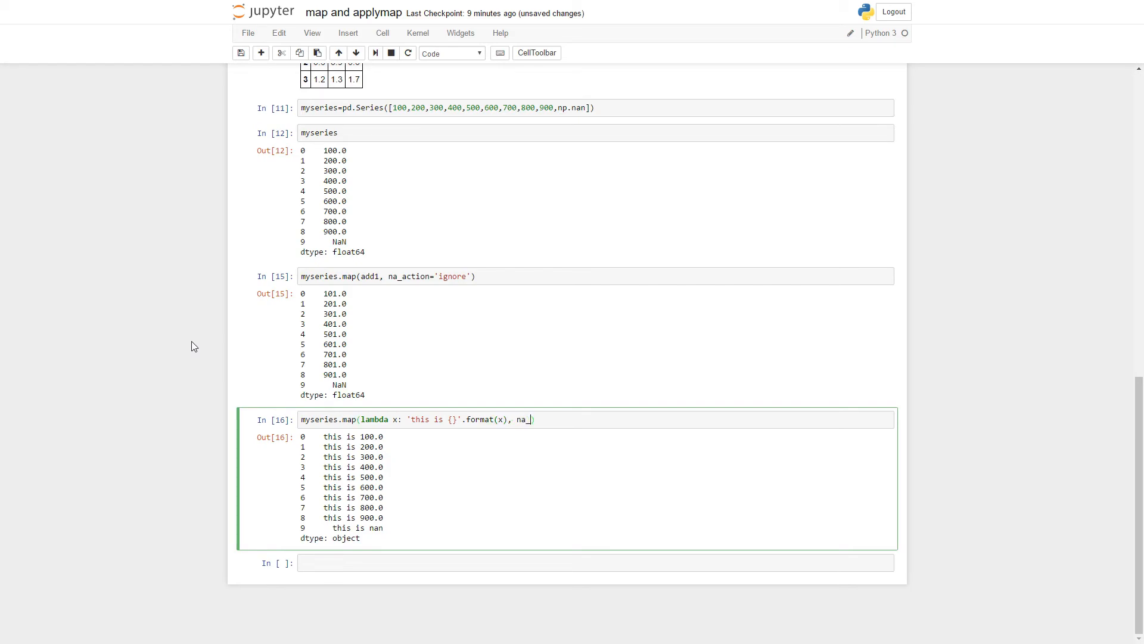
type("ction")
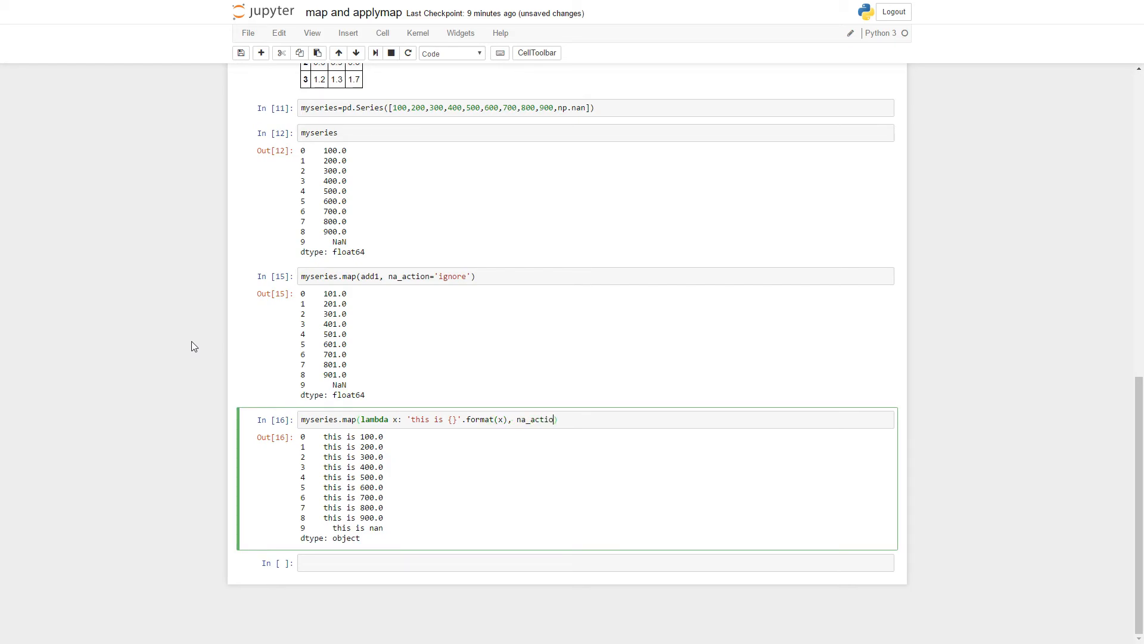
type("n=")
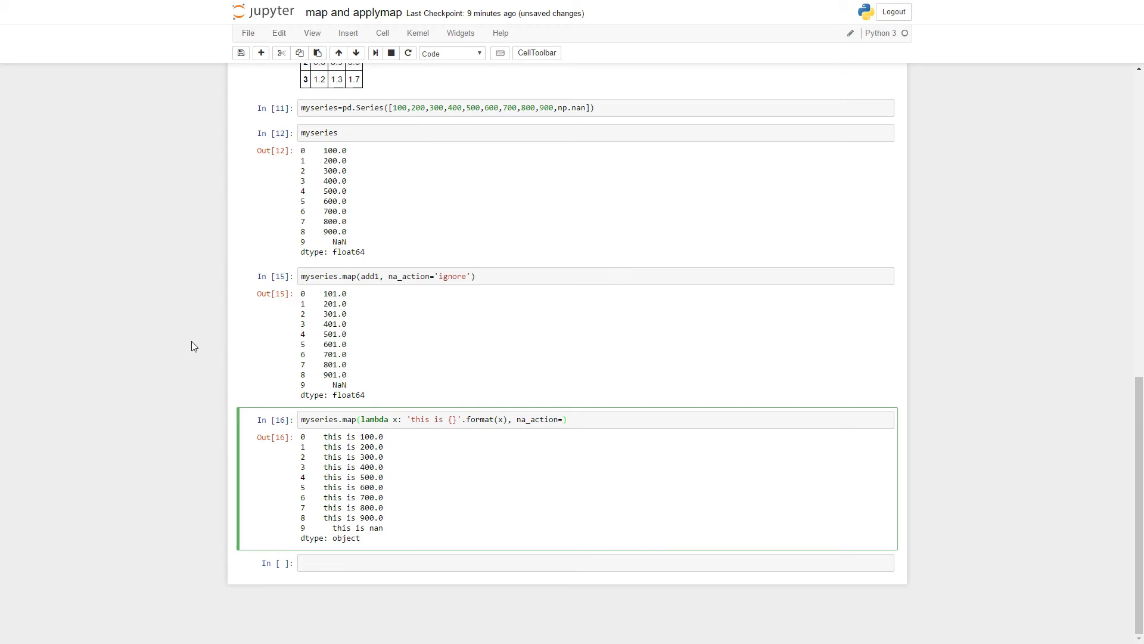
type("'ignore")
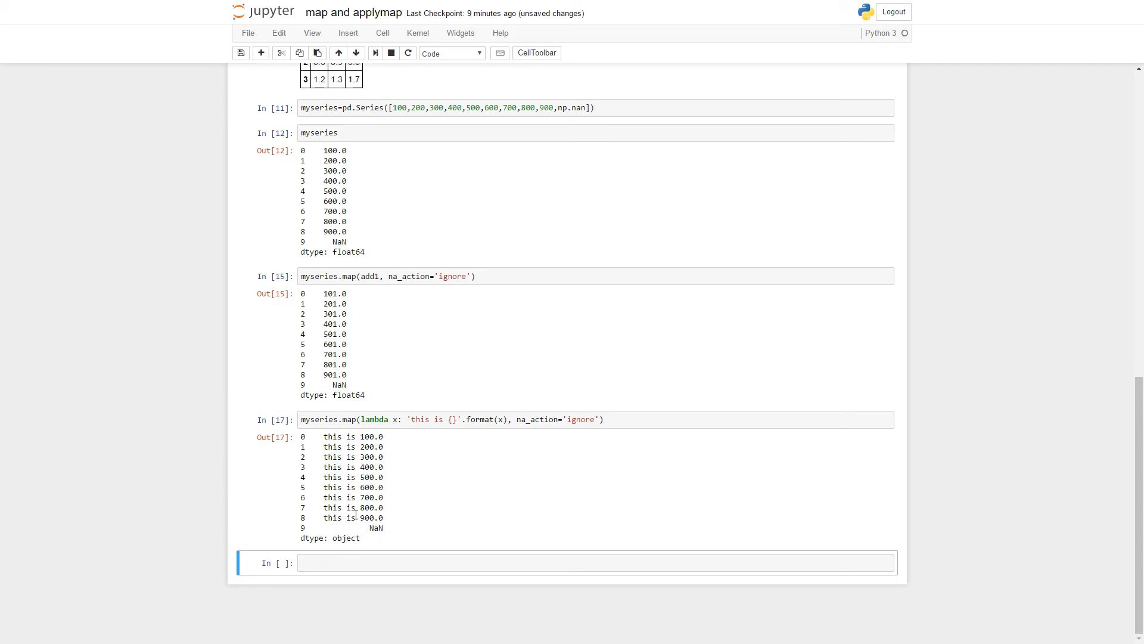
mouse_move(393, 468)
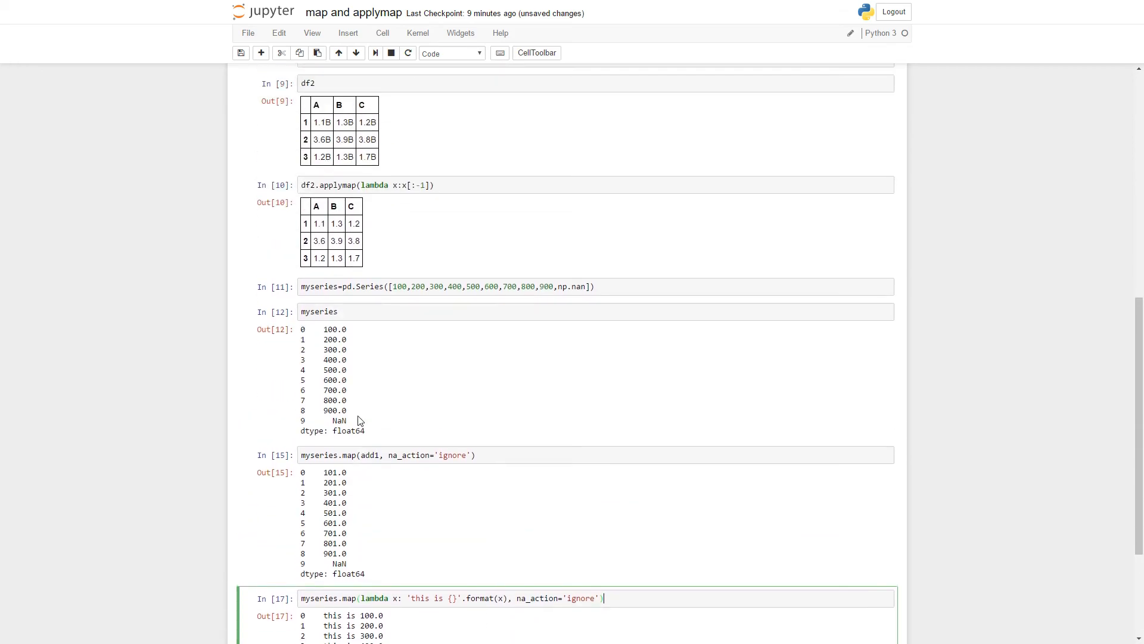
scroll("up", 3)
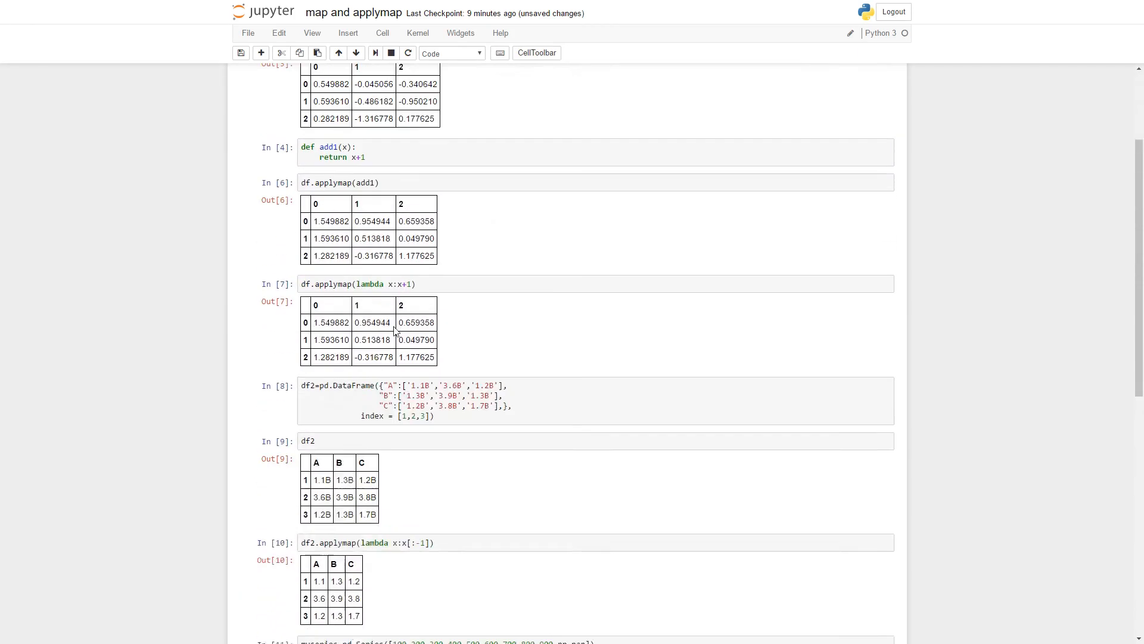
scroll("down", 3)
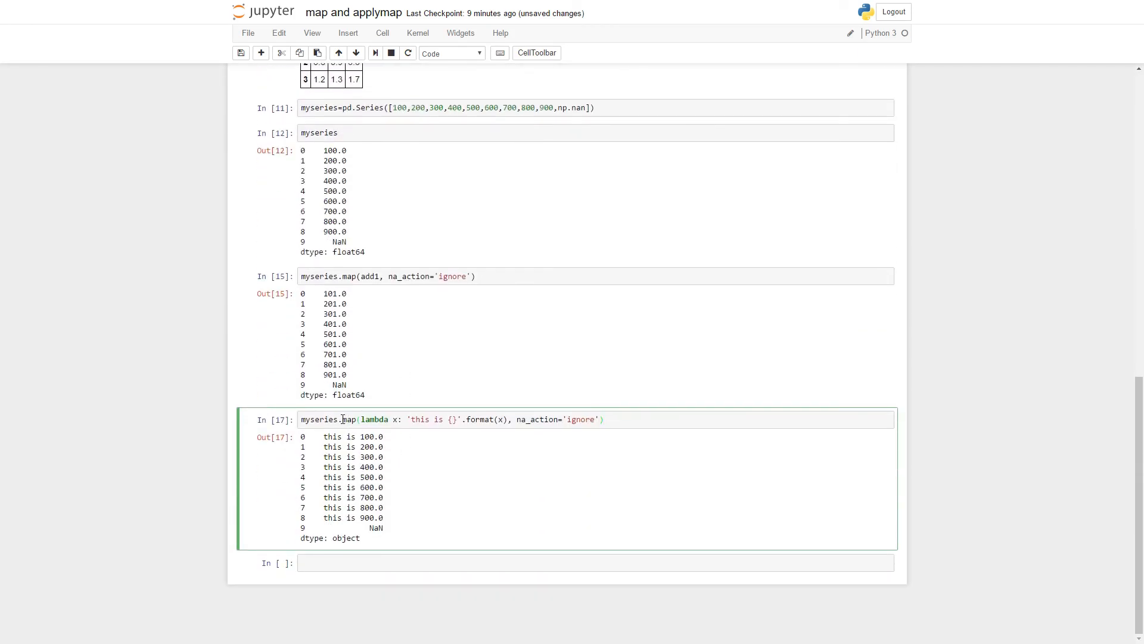
double_click(349, 419)
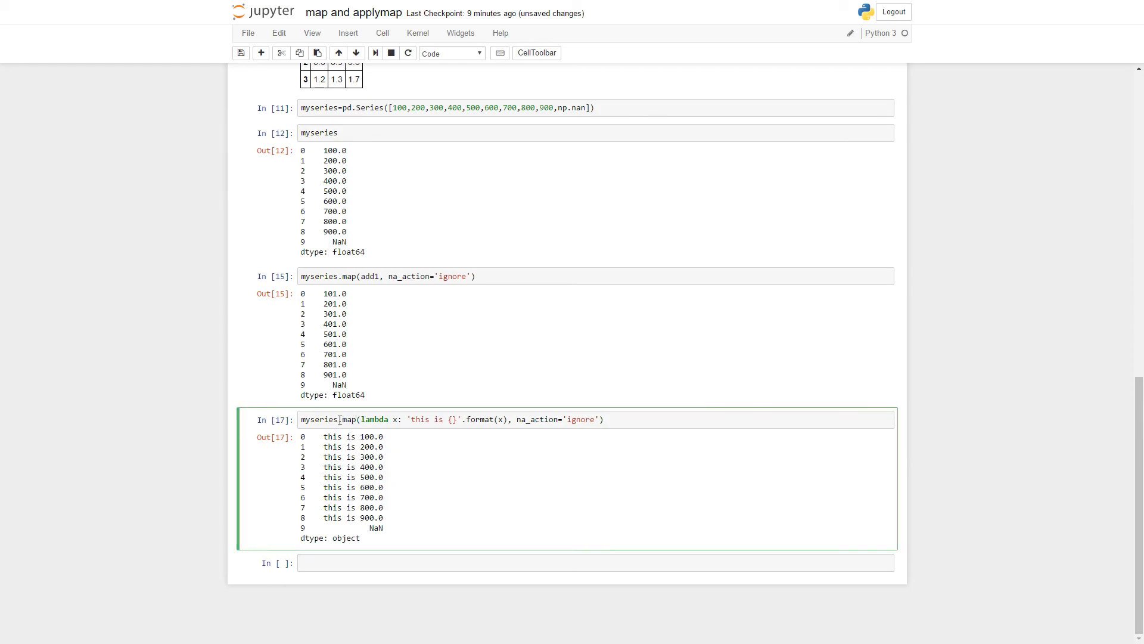
scroll("up", 3)
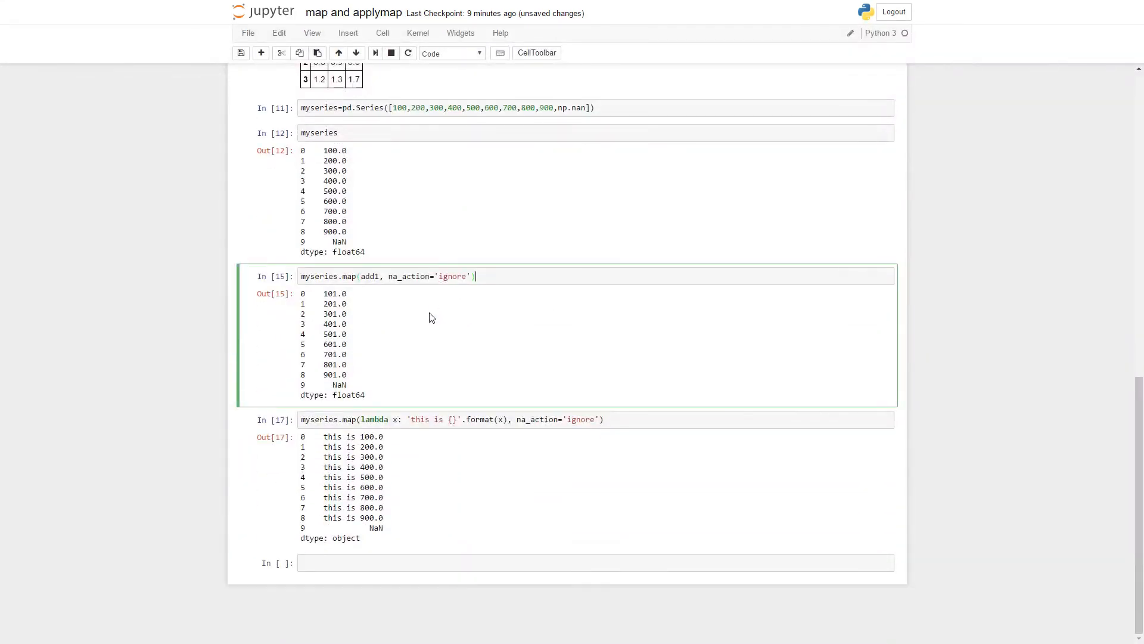
left_click(594, 558)
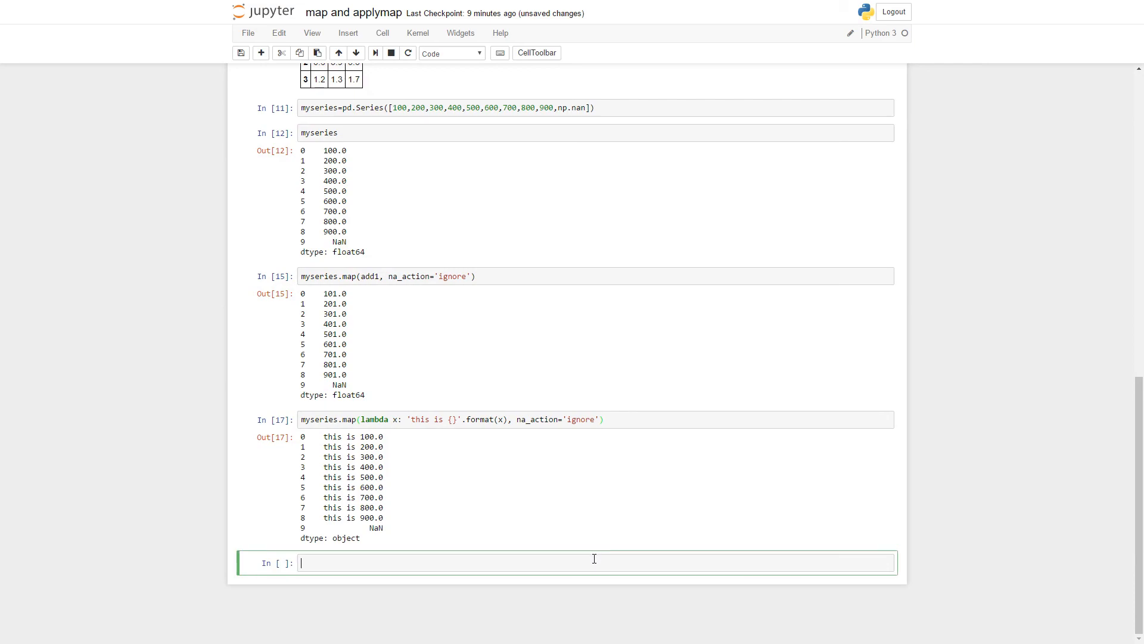